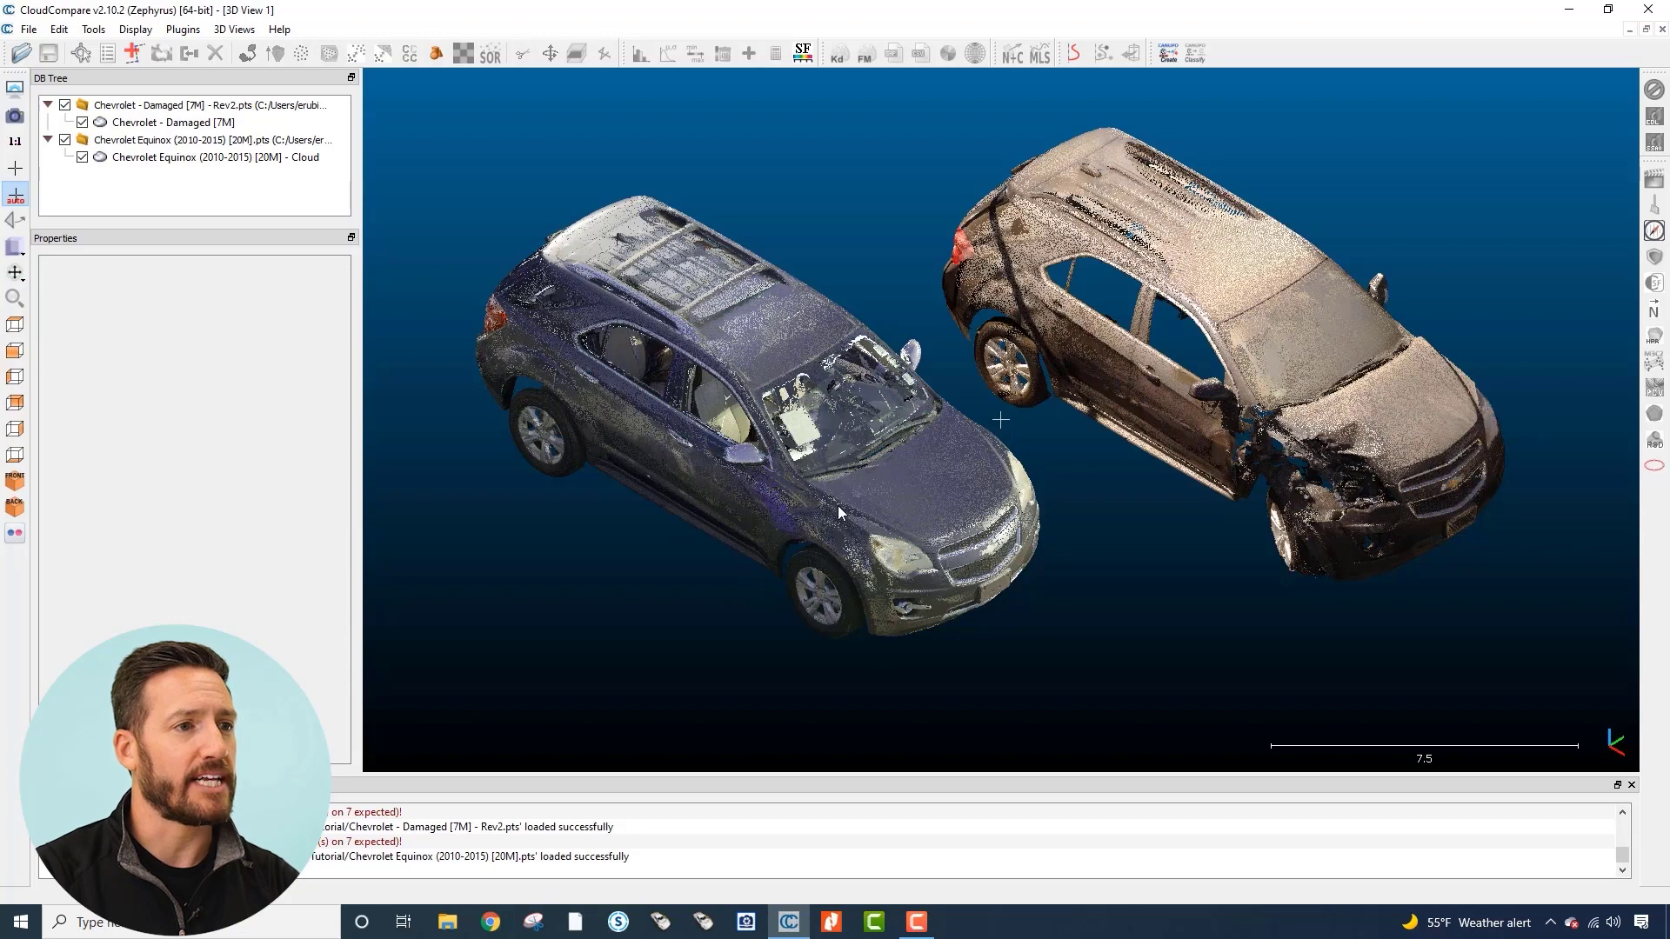
mouse_move(945, 576)
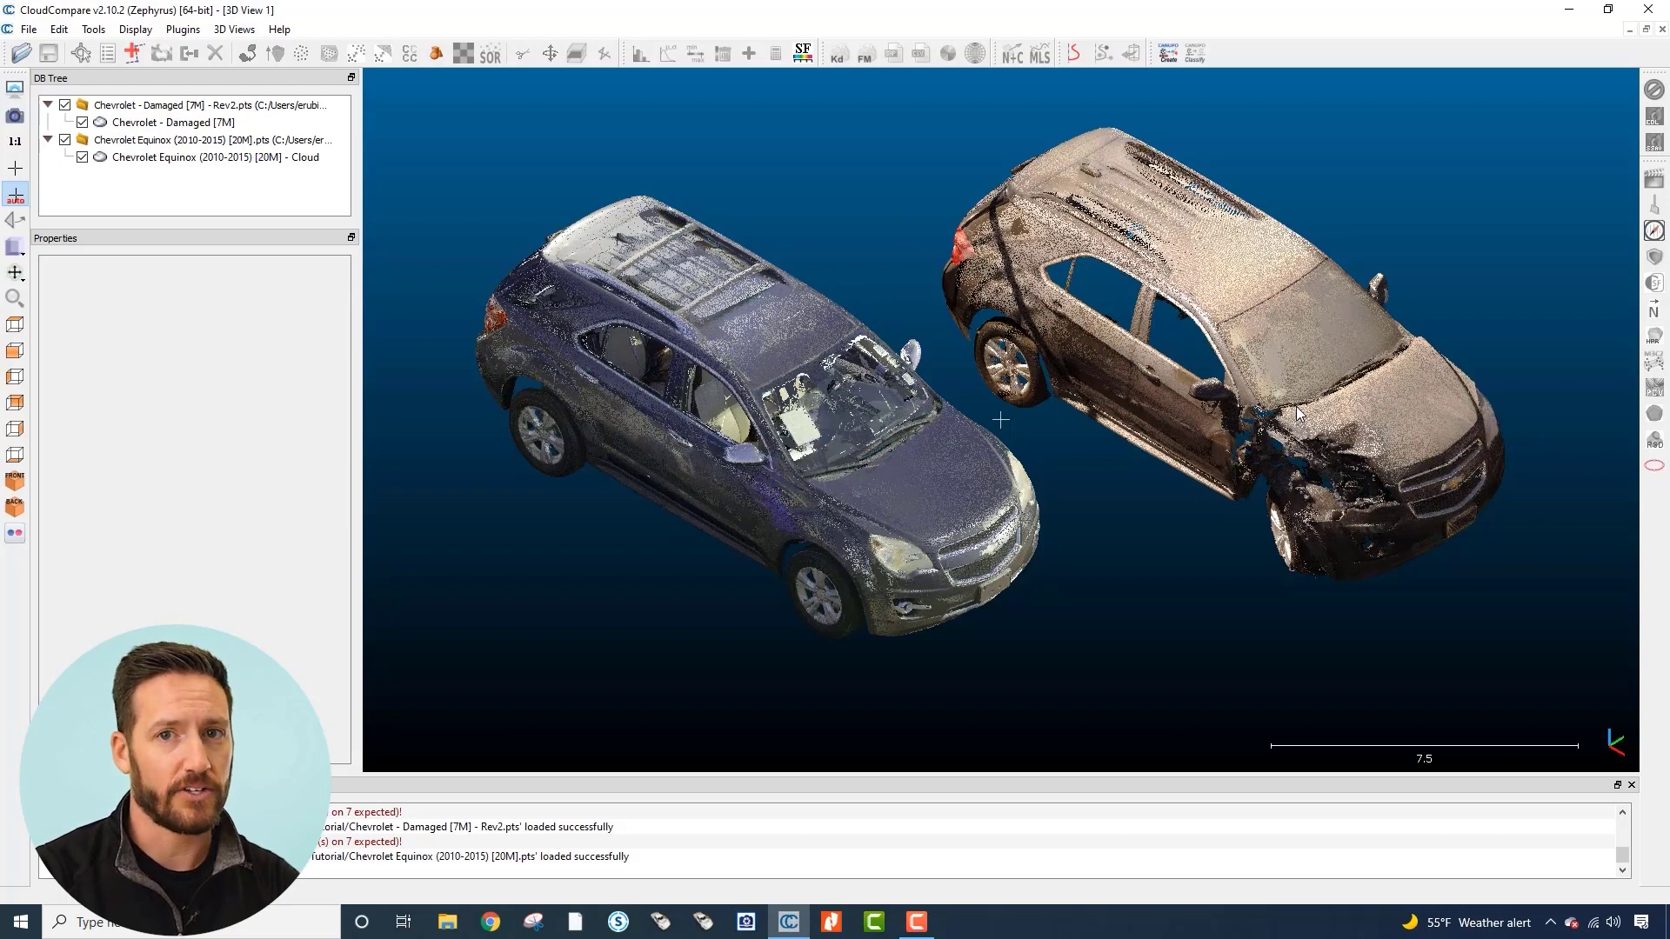
mouse_move(1197, 440)
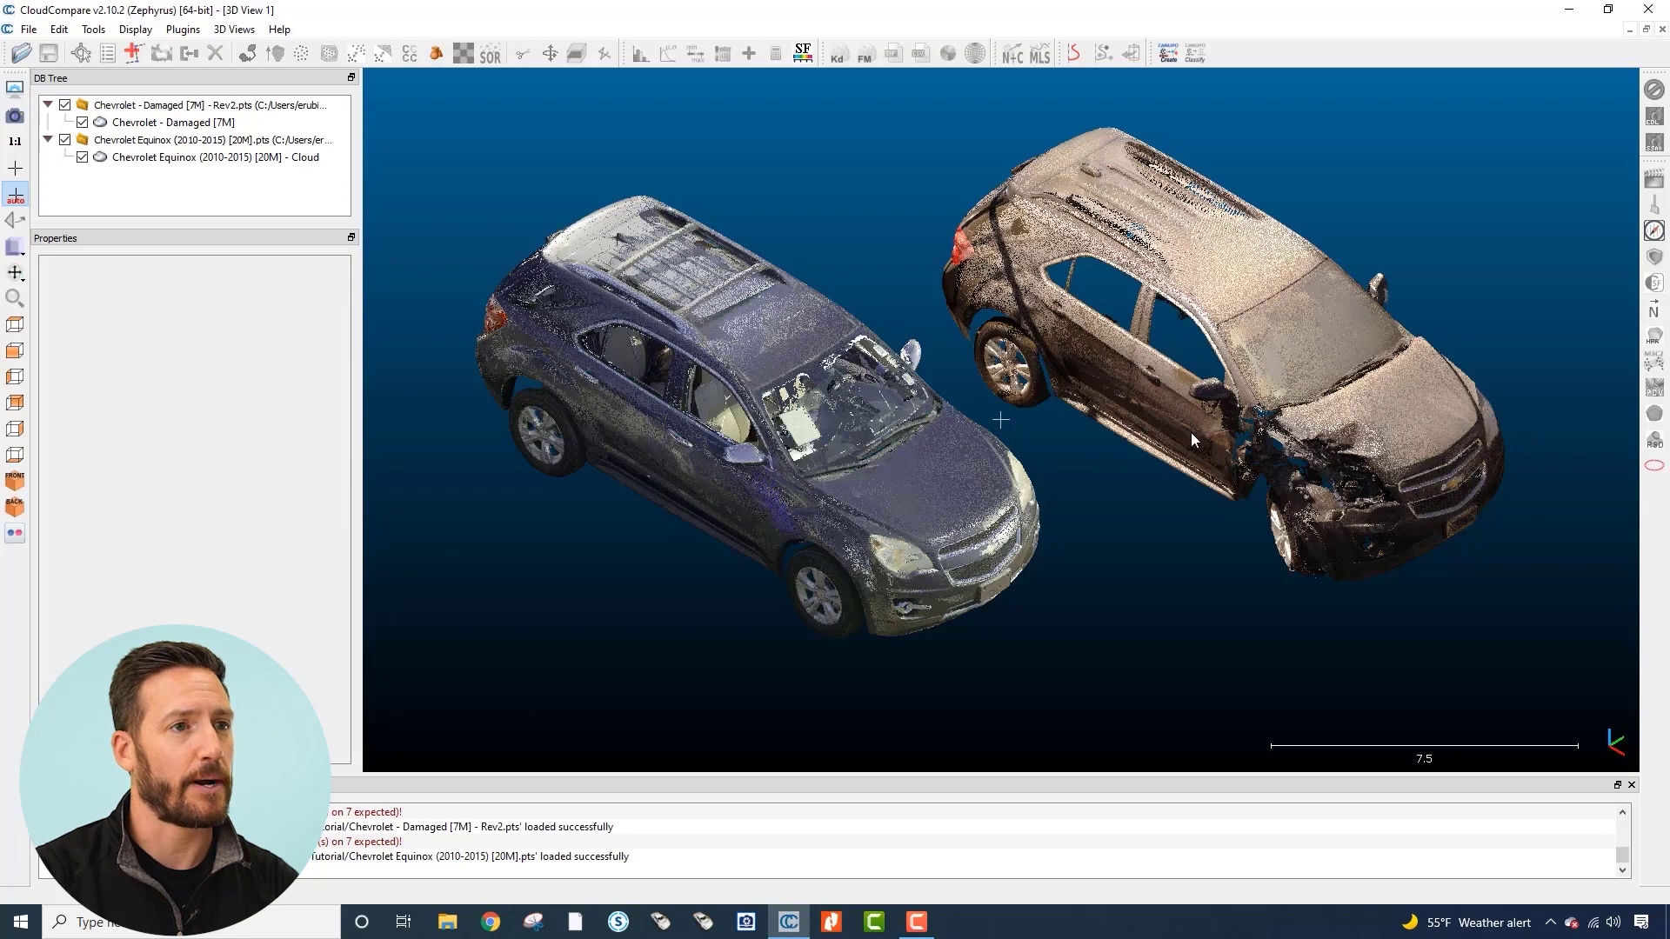
mouse_move(14, 327)
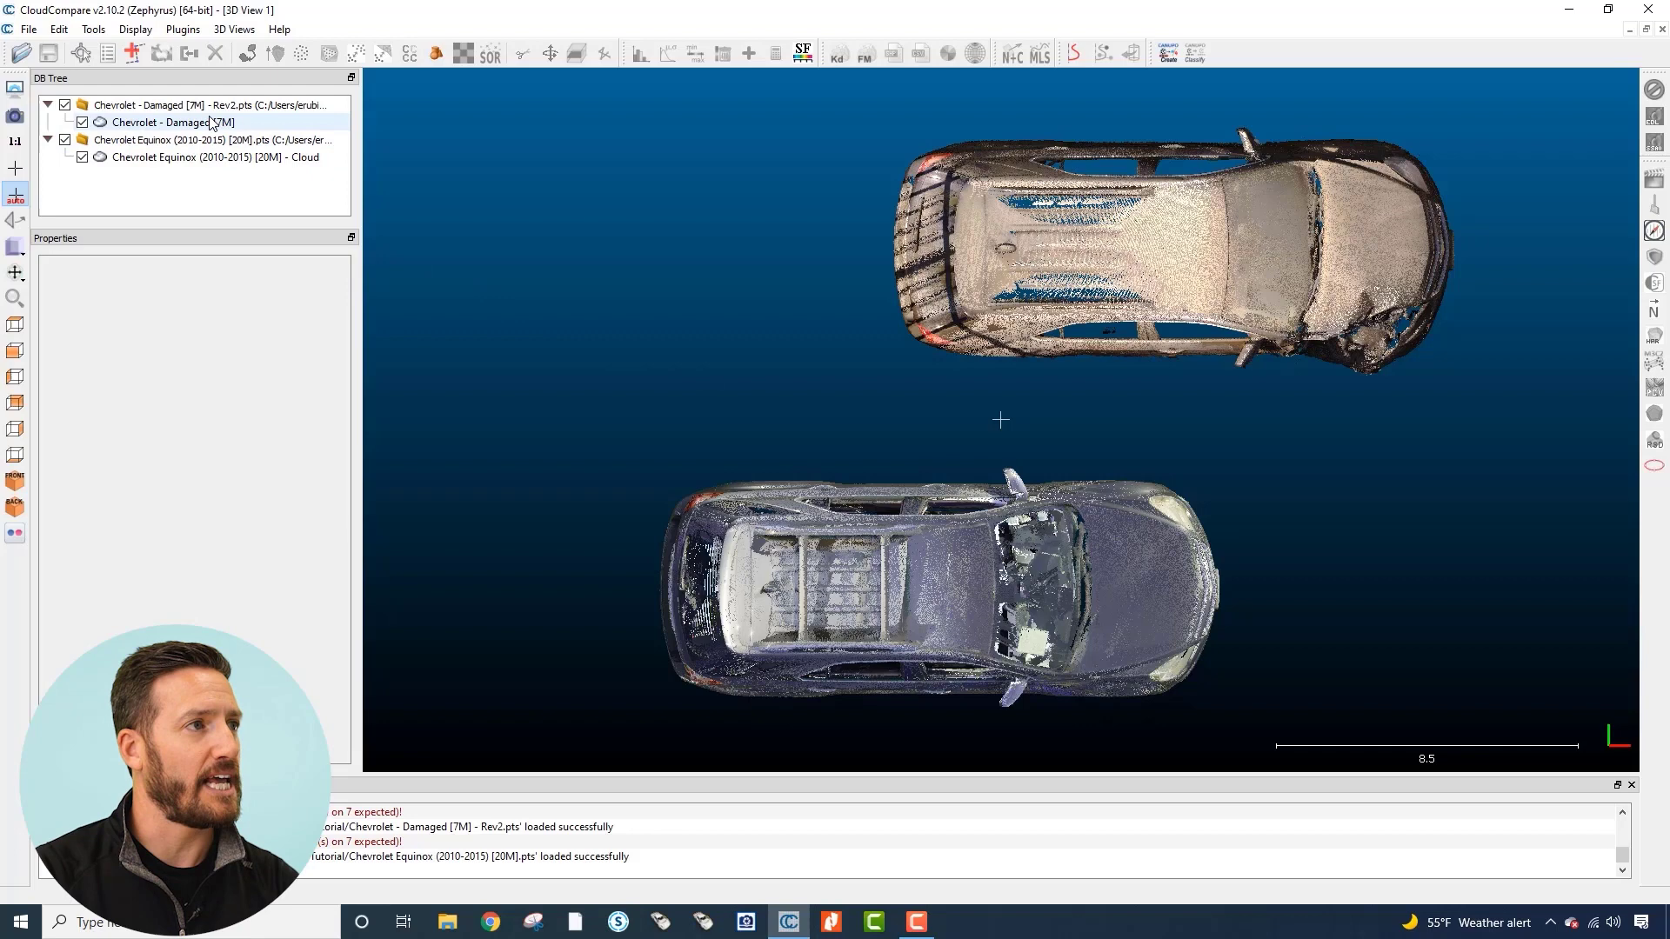
- Translate/rotate the Chevrolet Damaged cloud, rotation locked to Z, sliding it over the Equinox exemplar
click(165, 122)
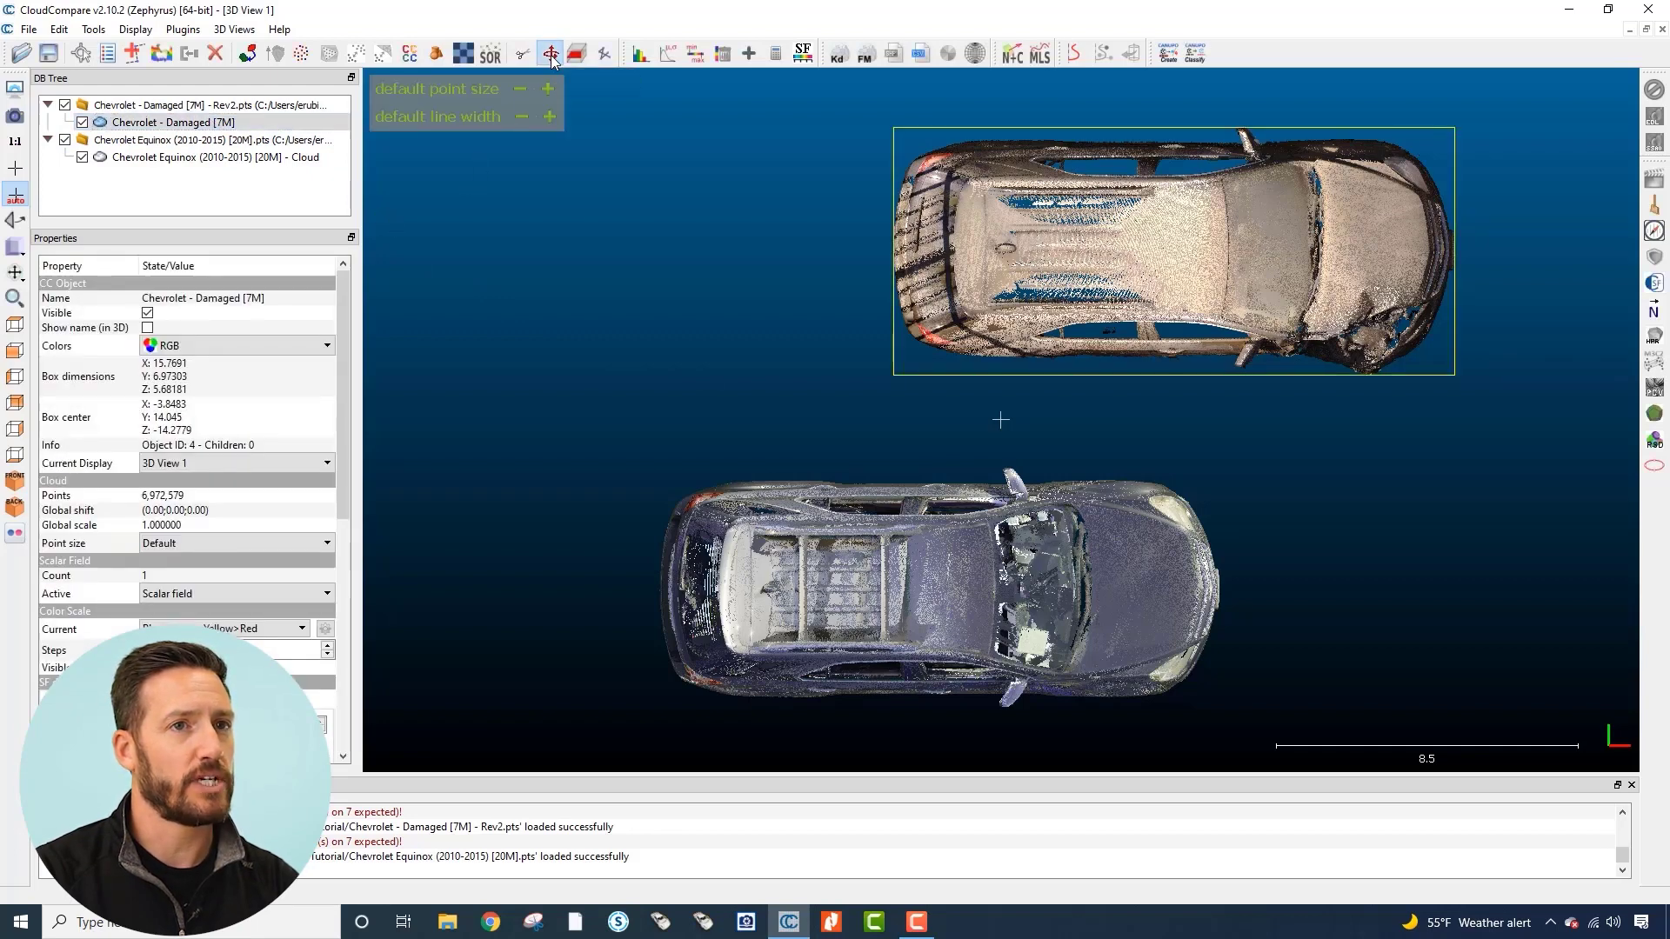
click(553, 52)
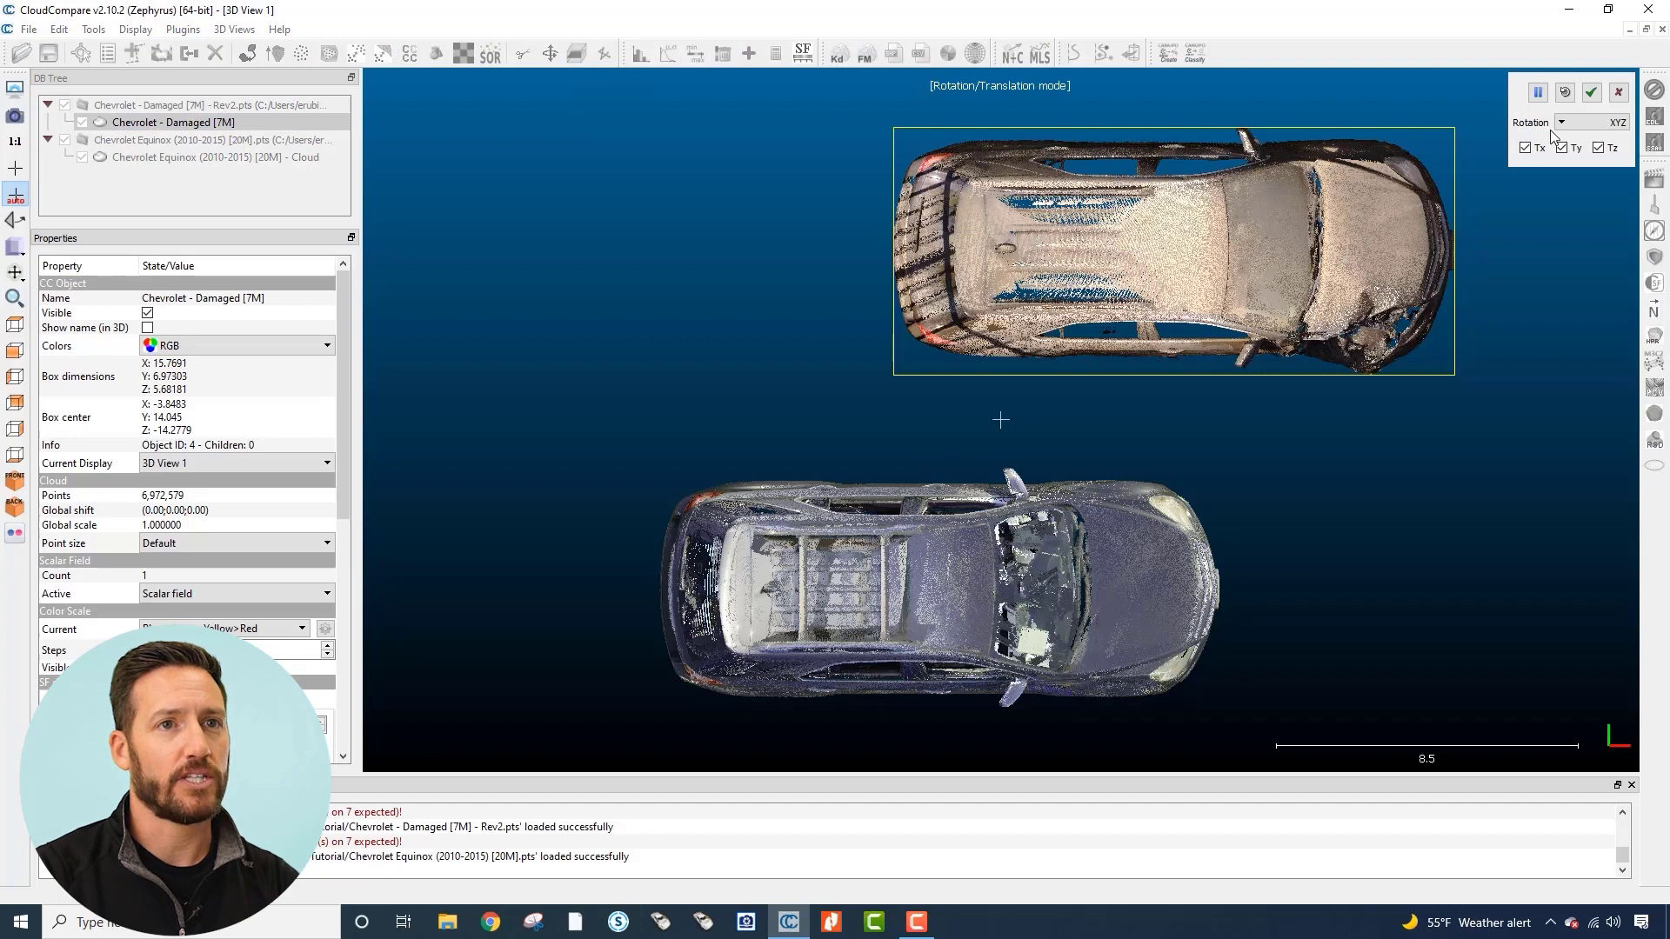
click(1590, 121)
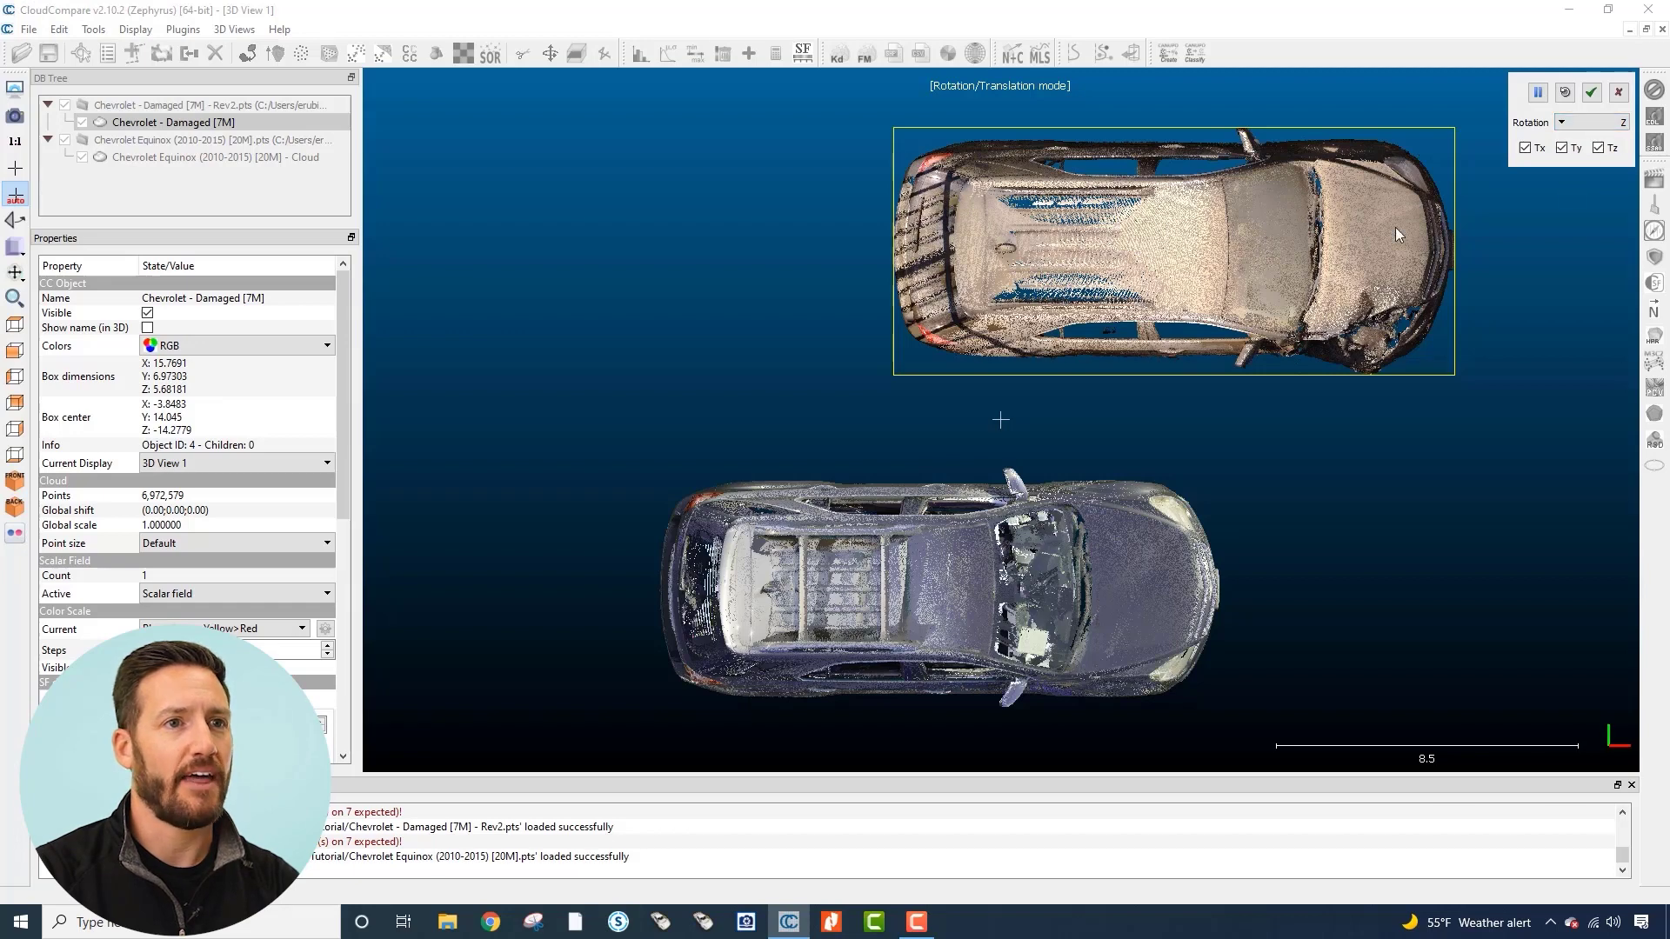
drag(1395, 235, 1240, 395)
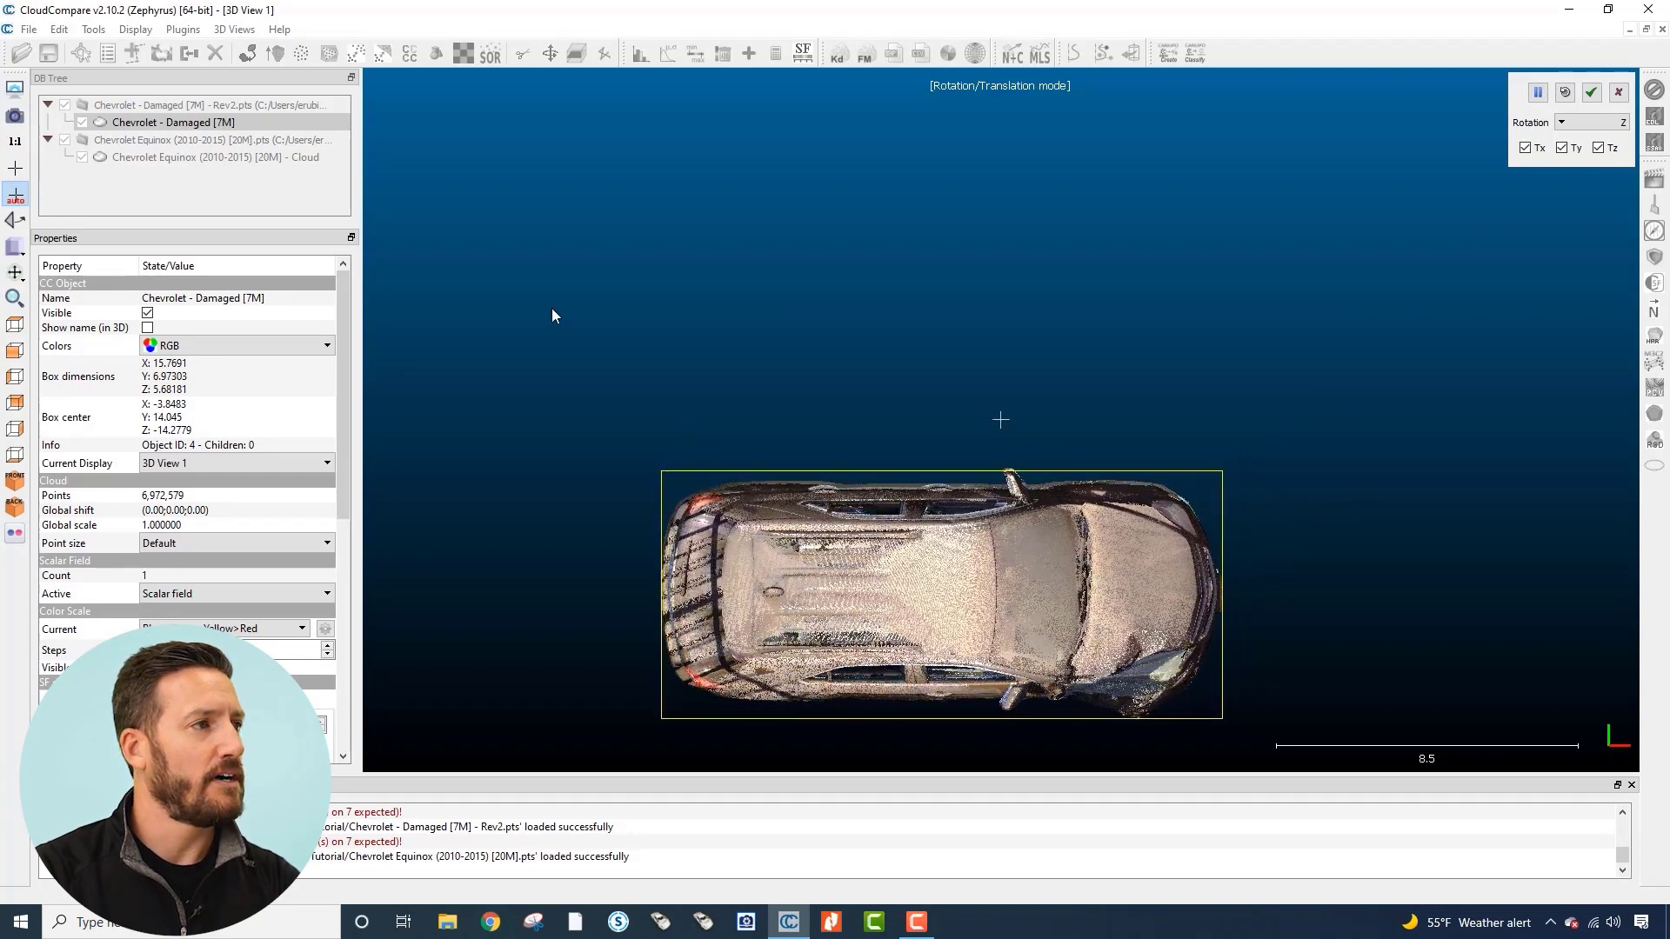
drag(958, 426, 703, 522)
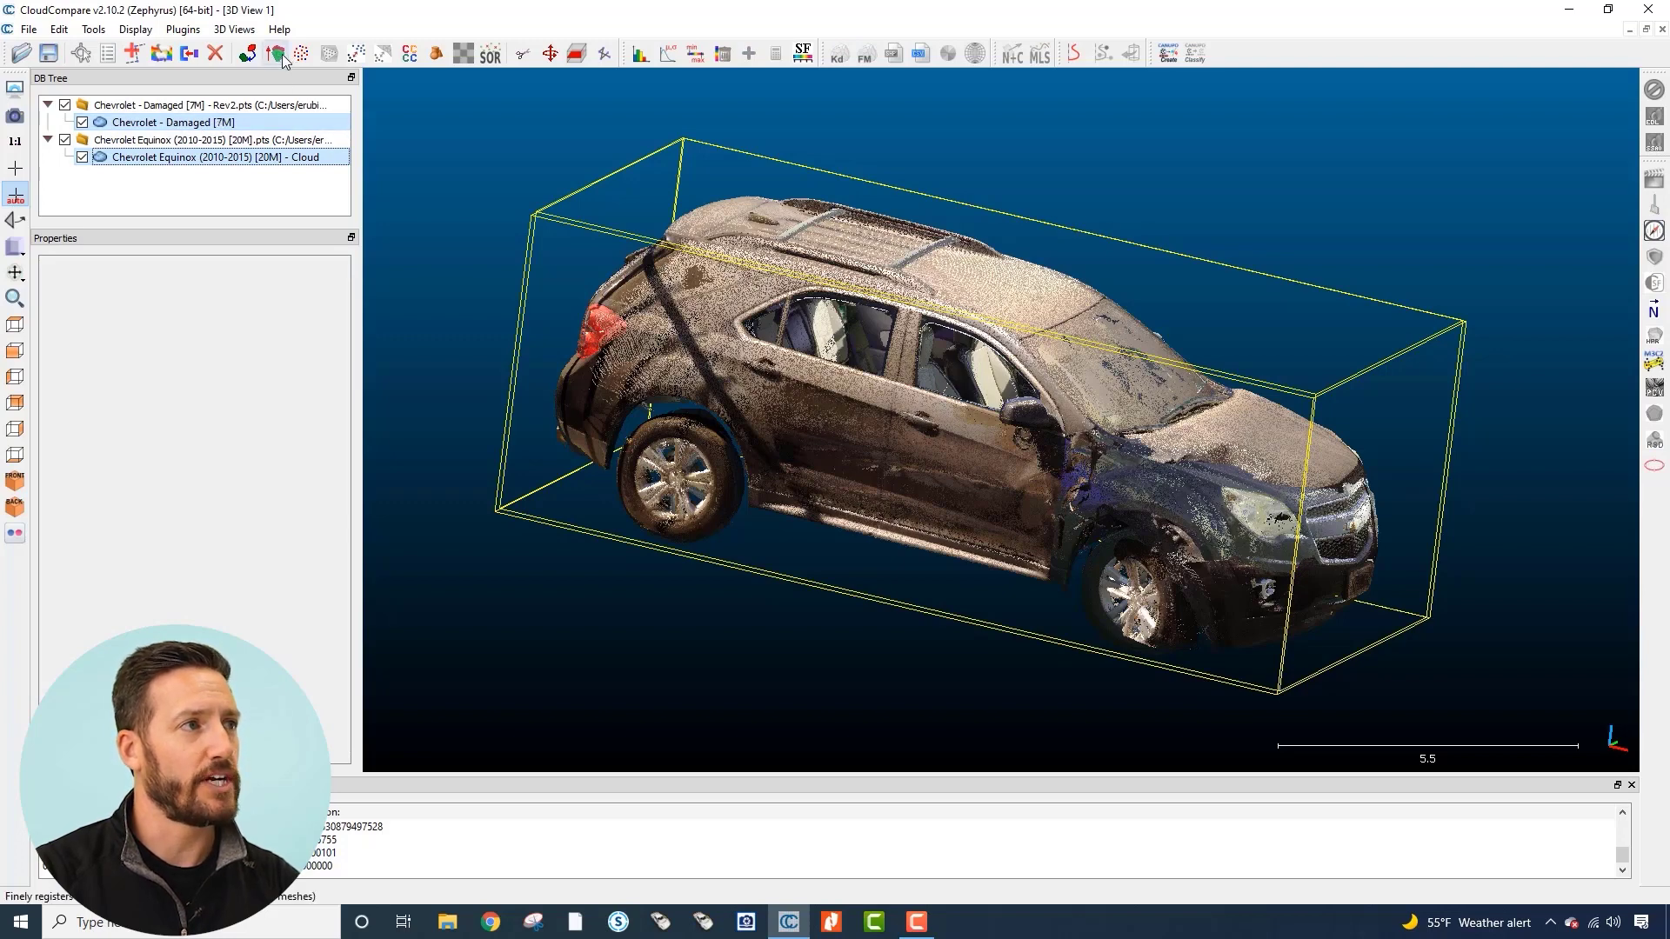
mouse_move(277, 52)
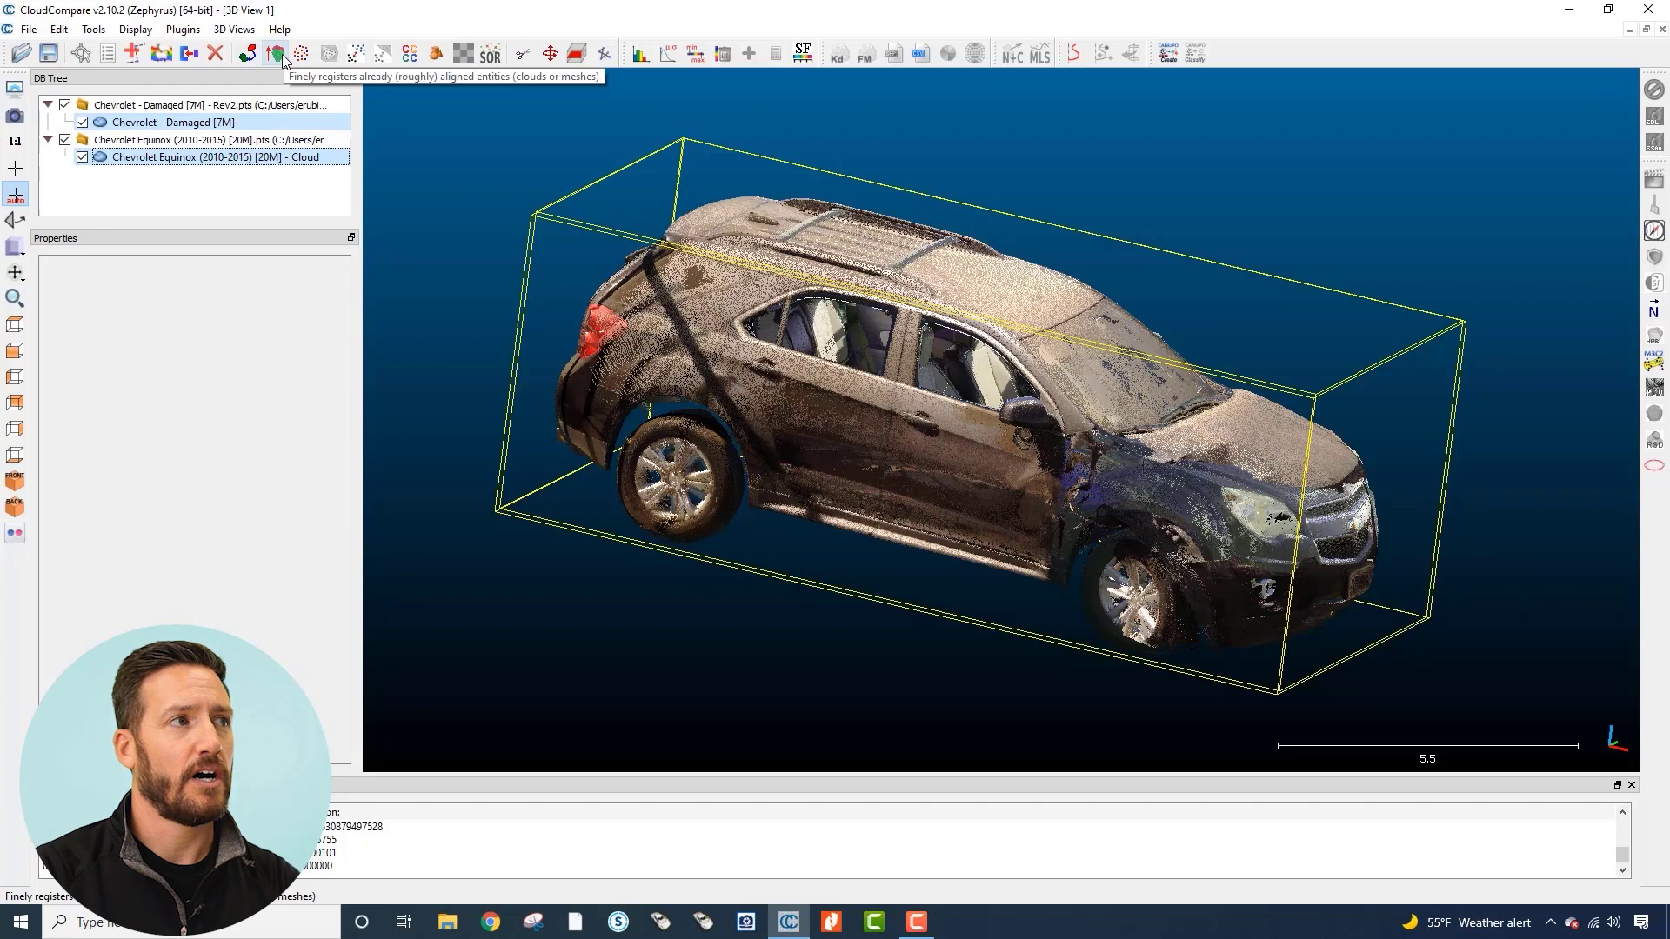
- Run ICP fine registration with Damaged as aligned cloud and 90% final overlap
click(275, 52)
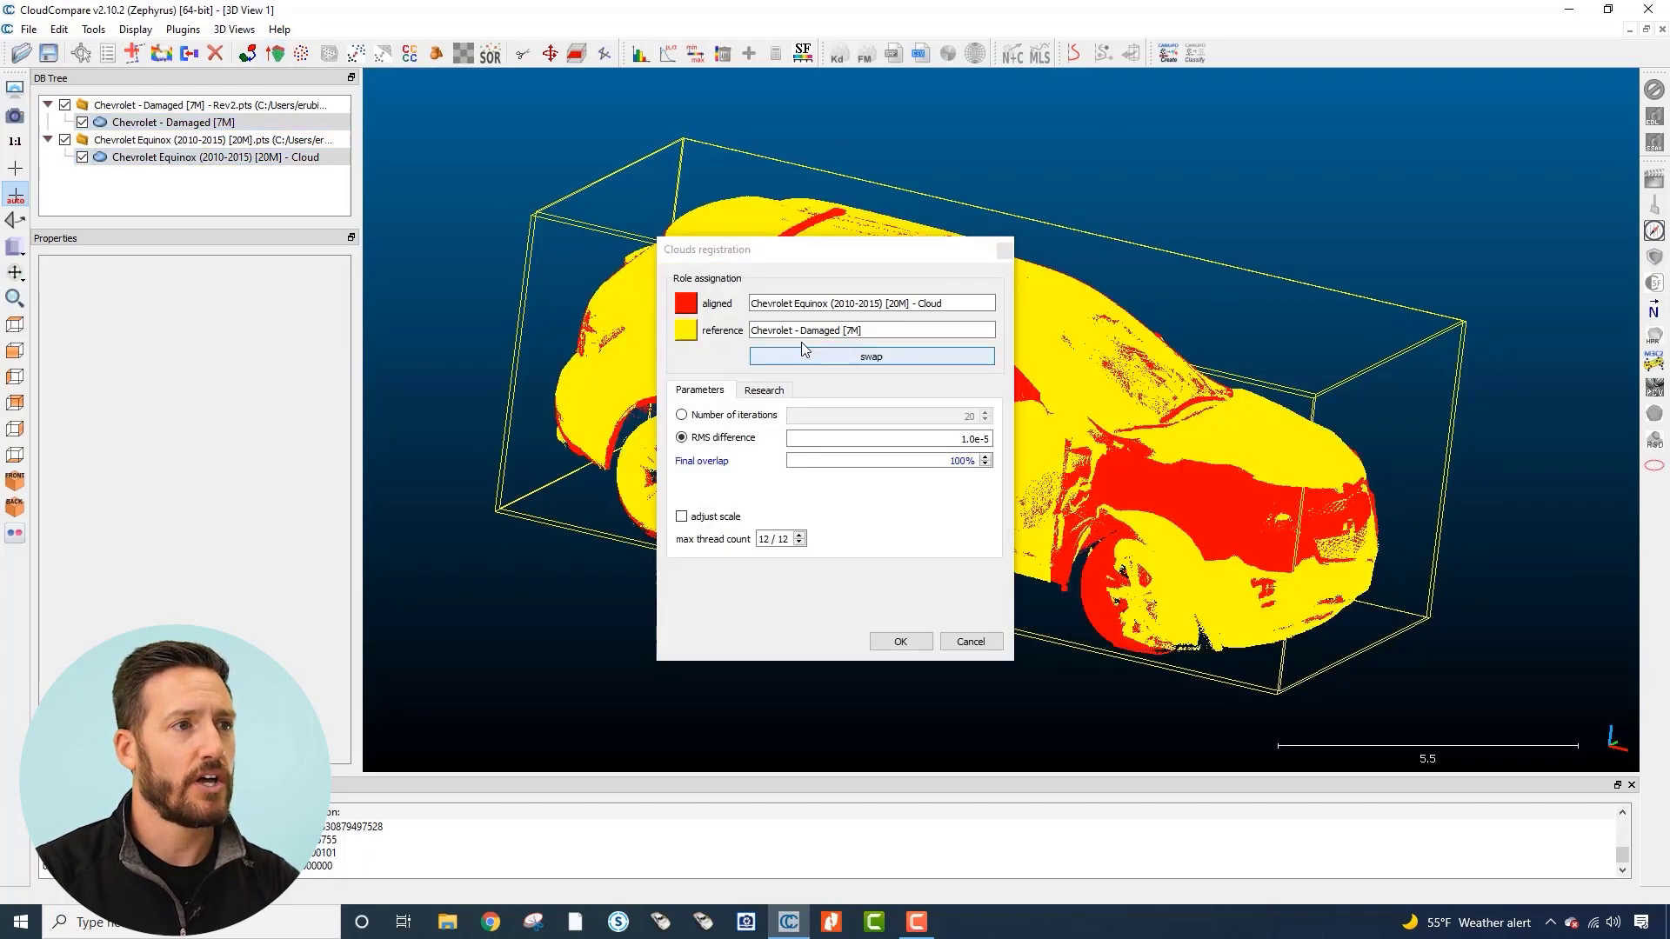
mouse_move(796, 332)
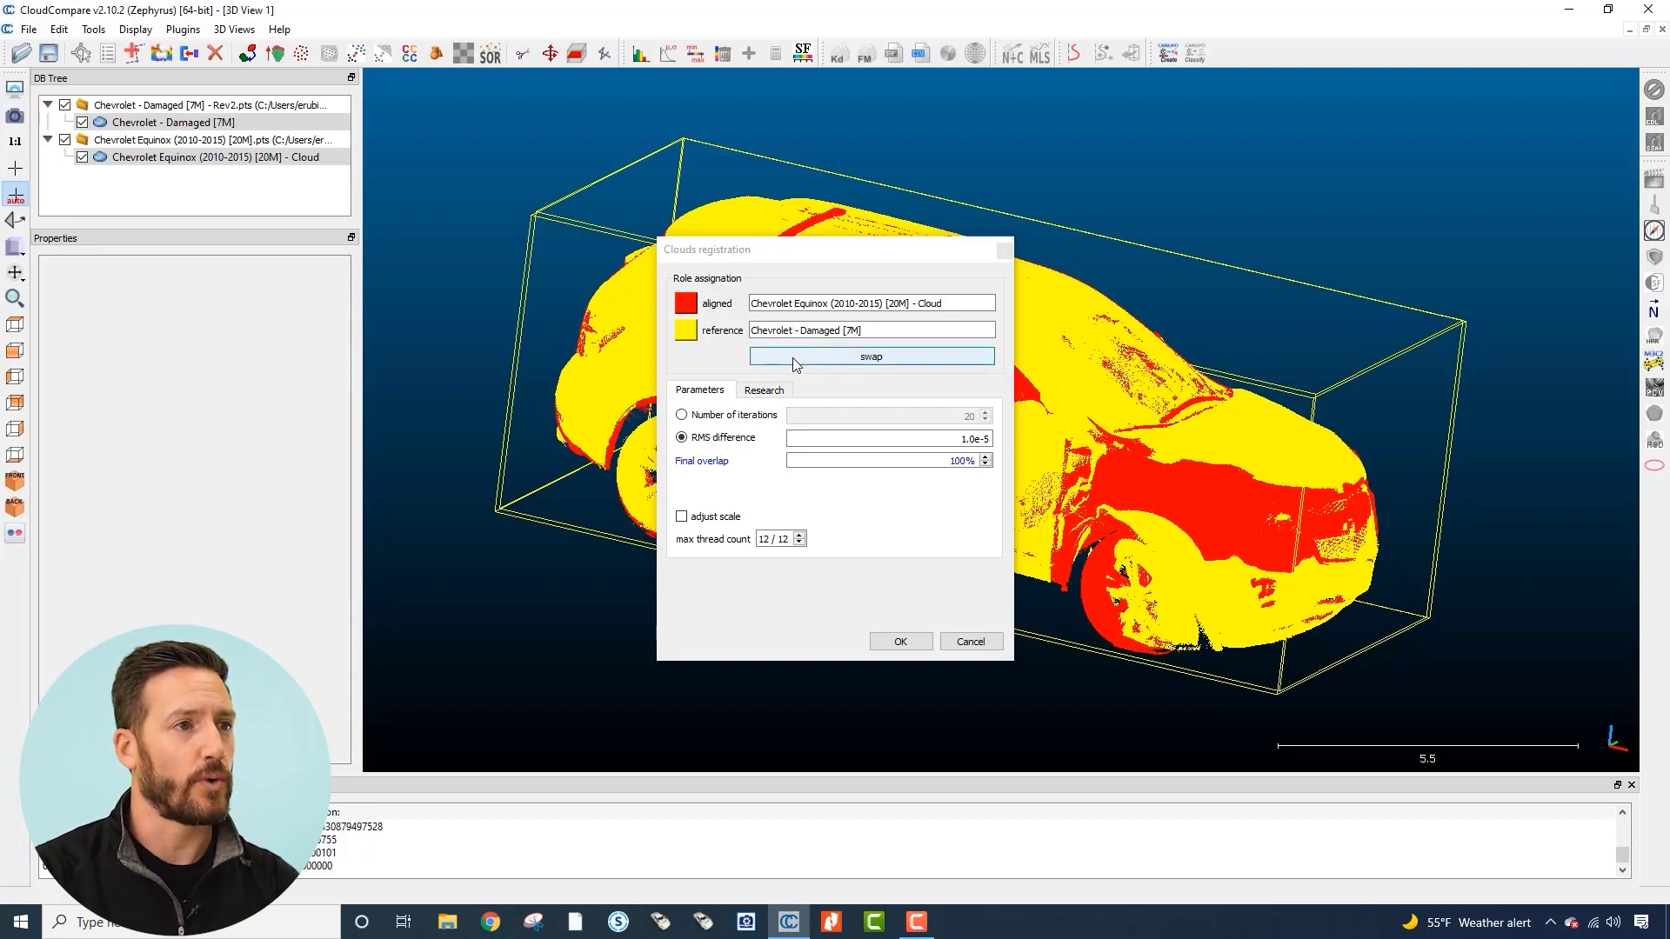
click(872, 354)
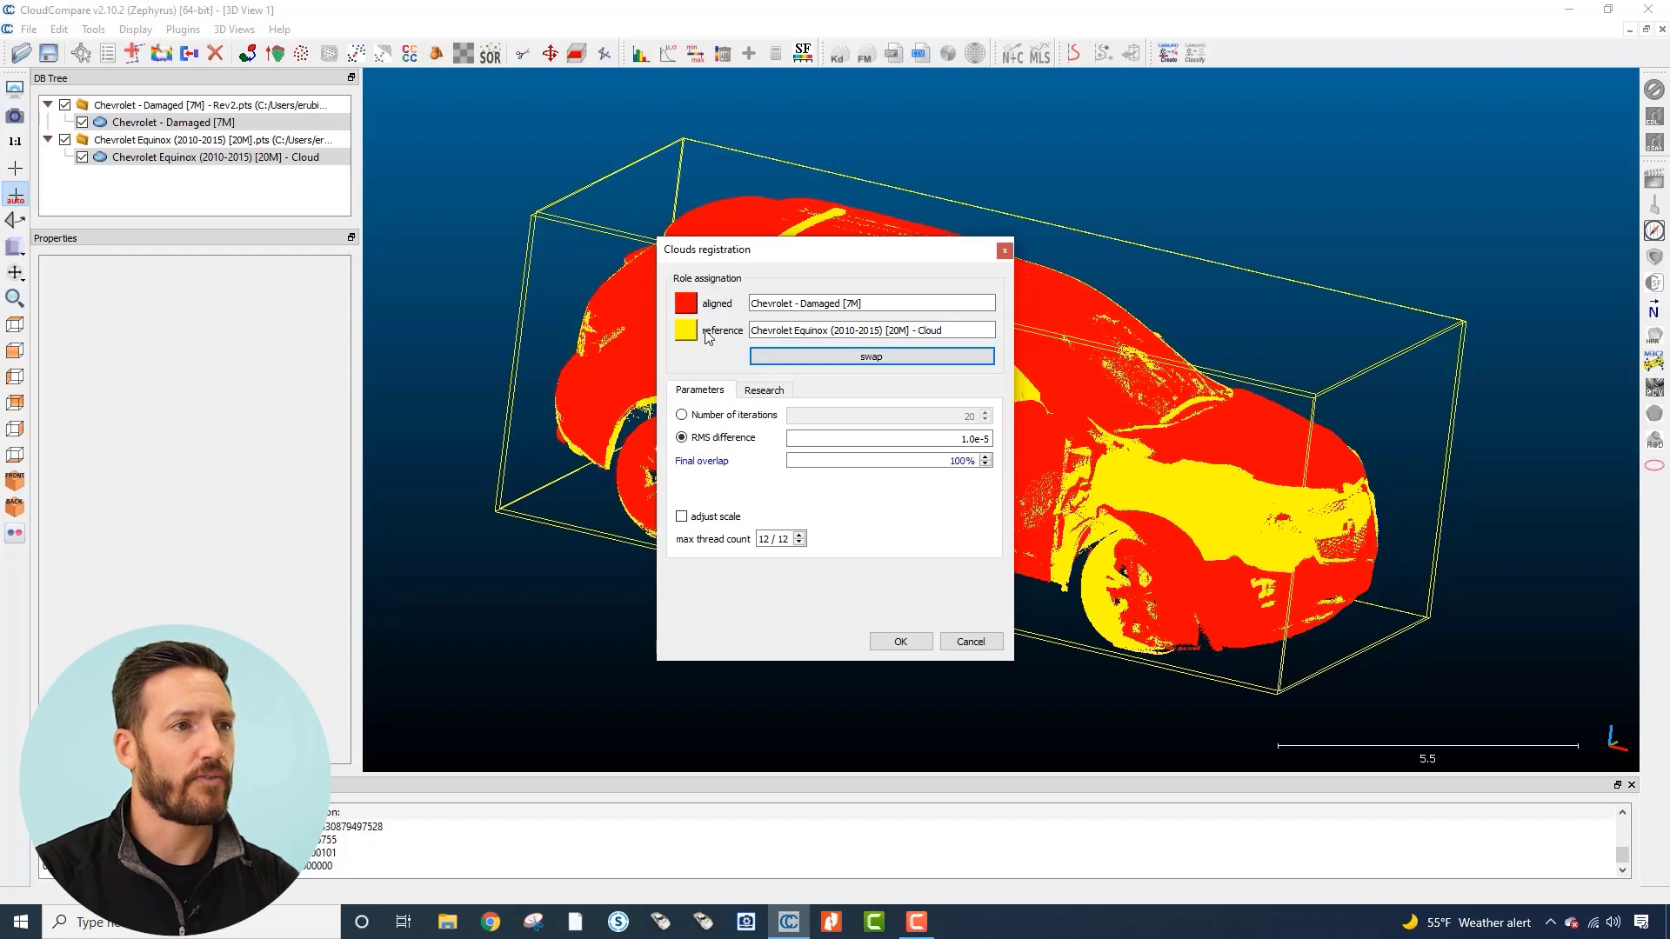
mouse_move(906, 337)
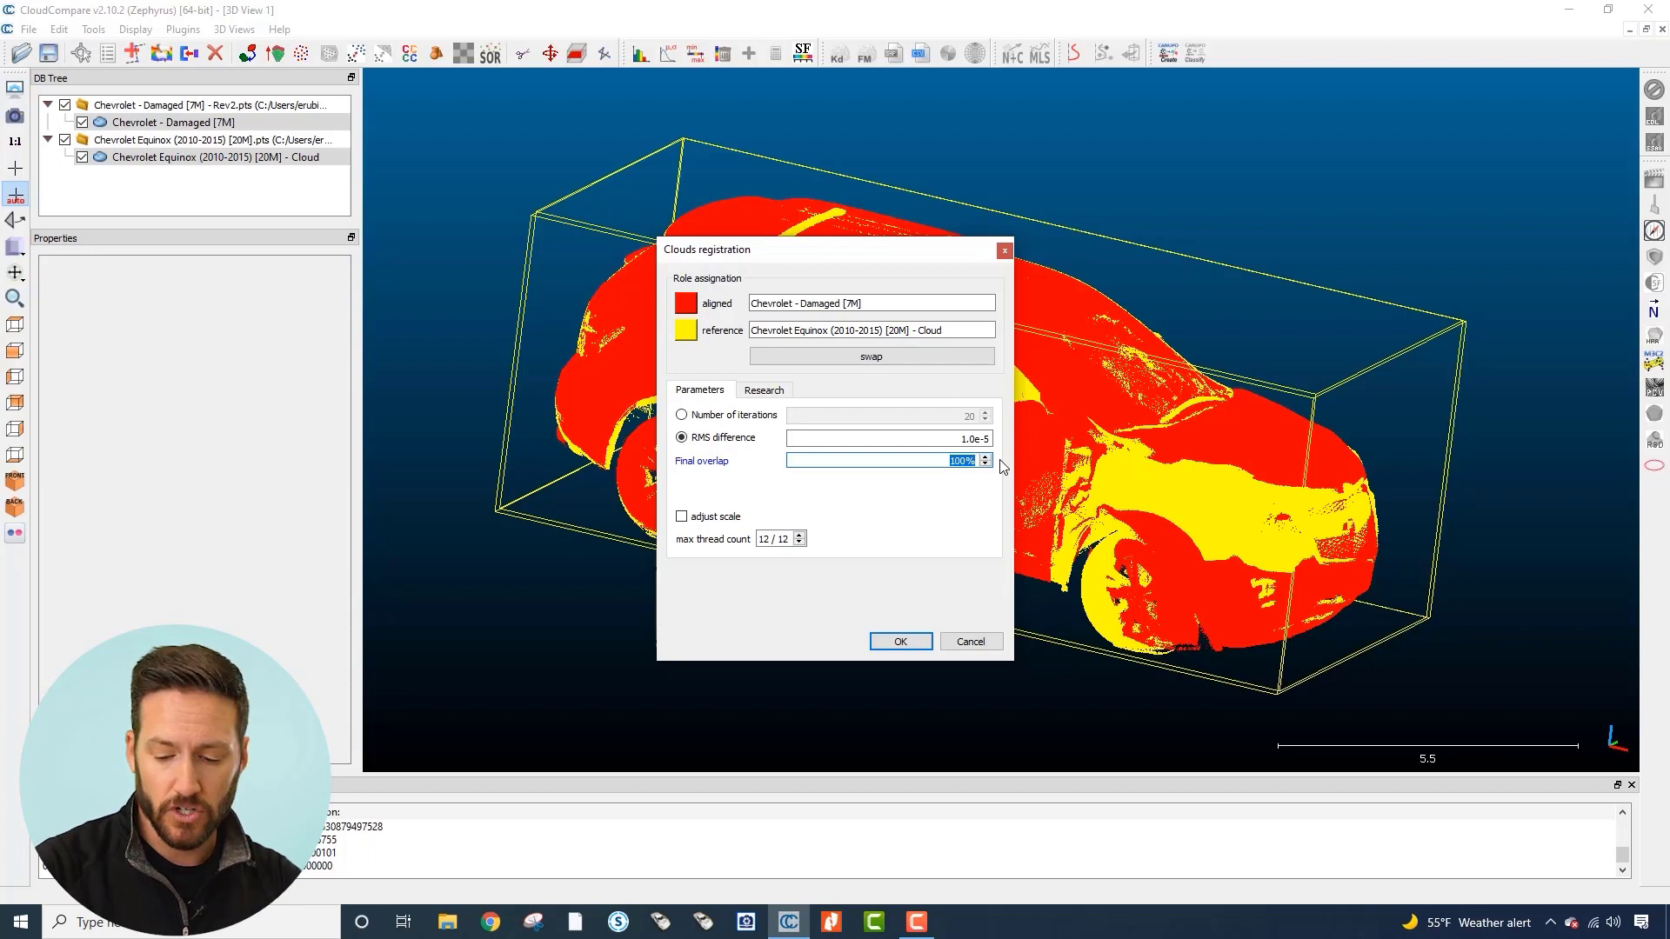
click(984, 466)
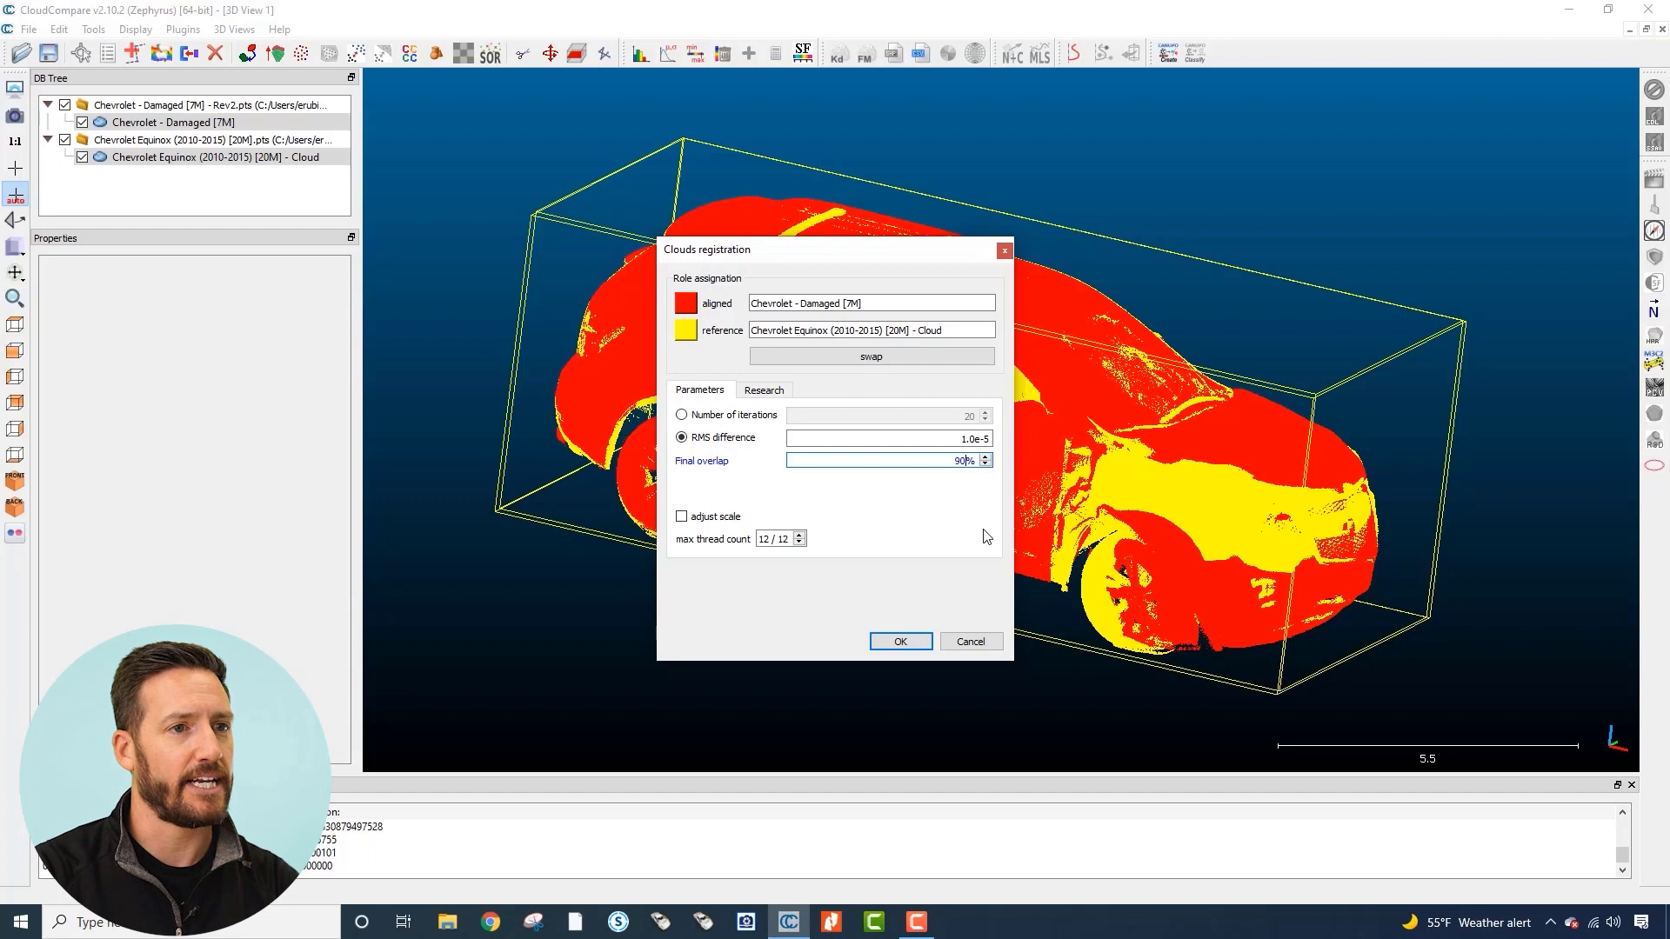
mouse_move(933, 567)
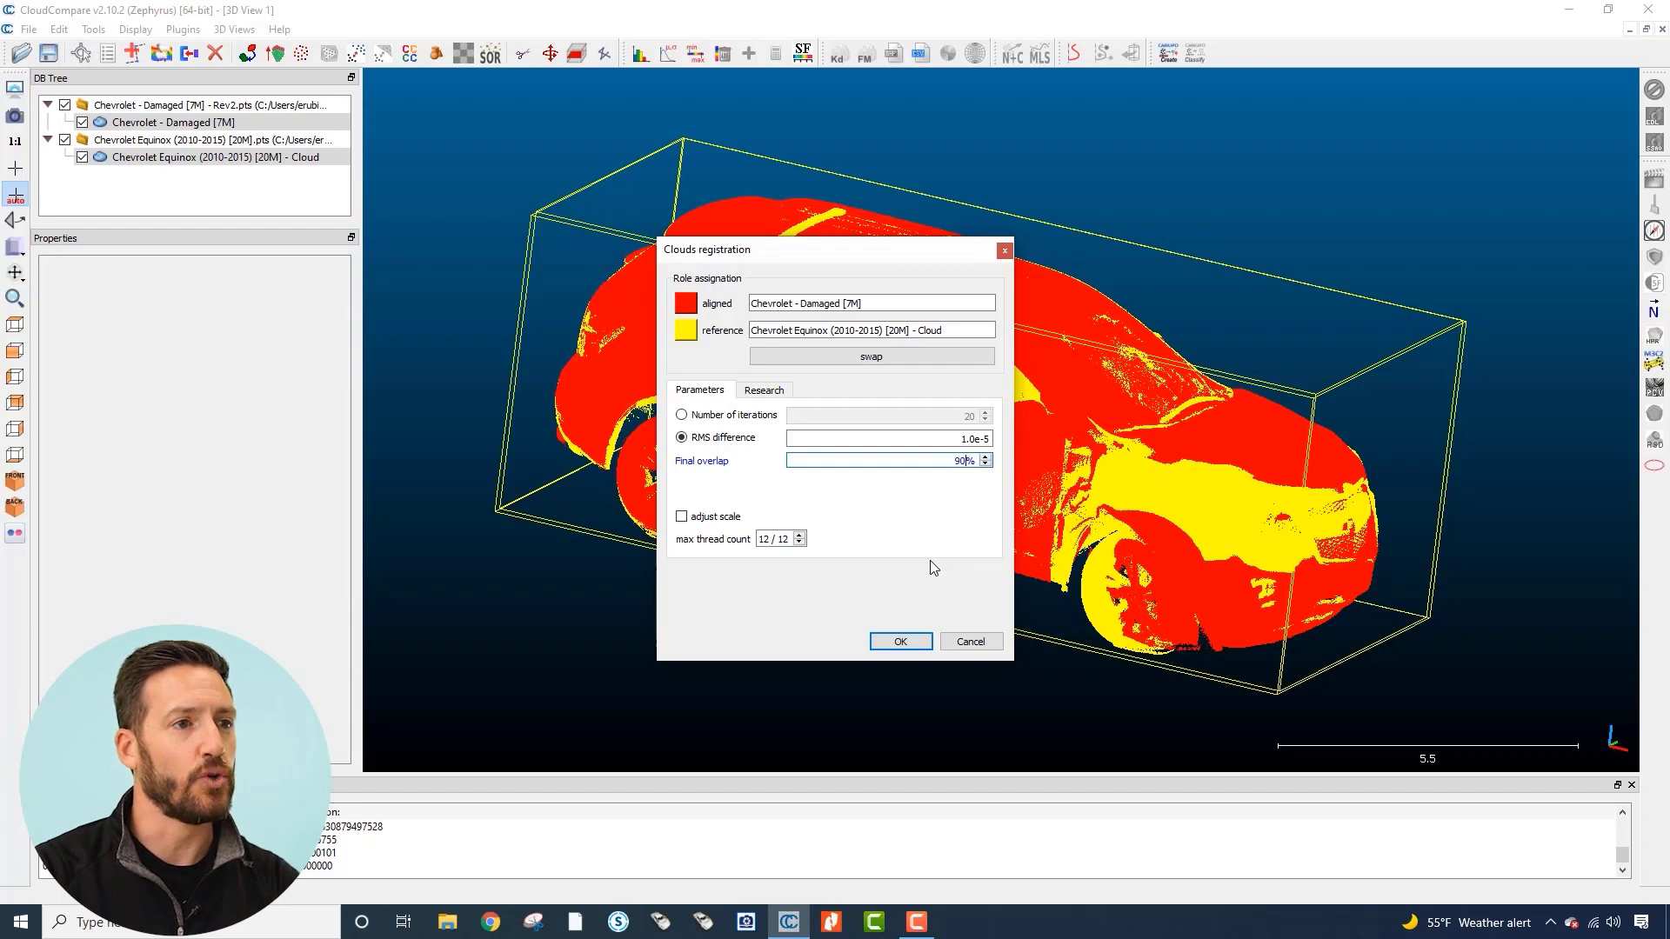
mouse_move(926, 584)
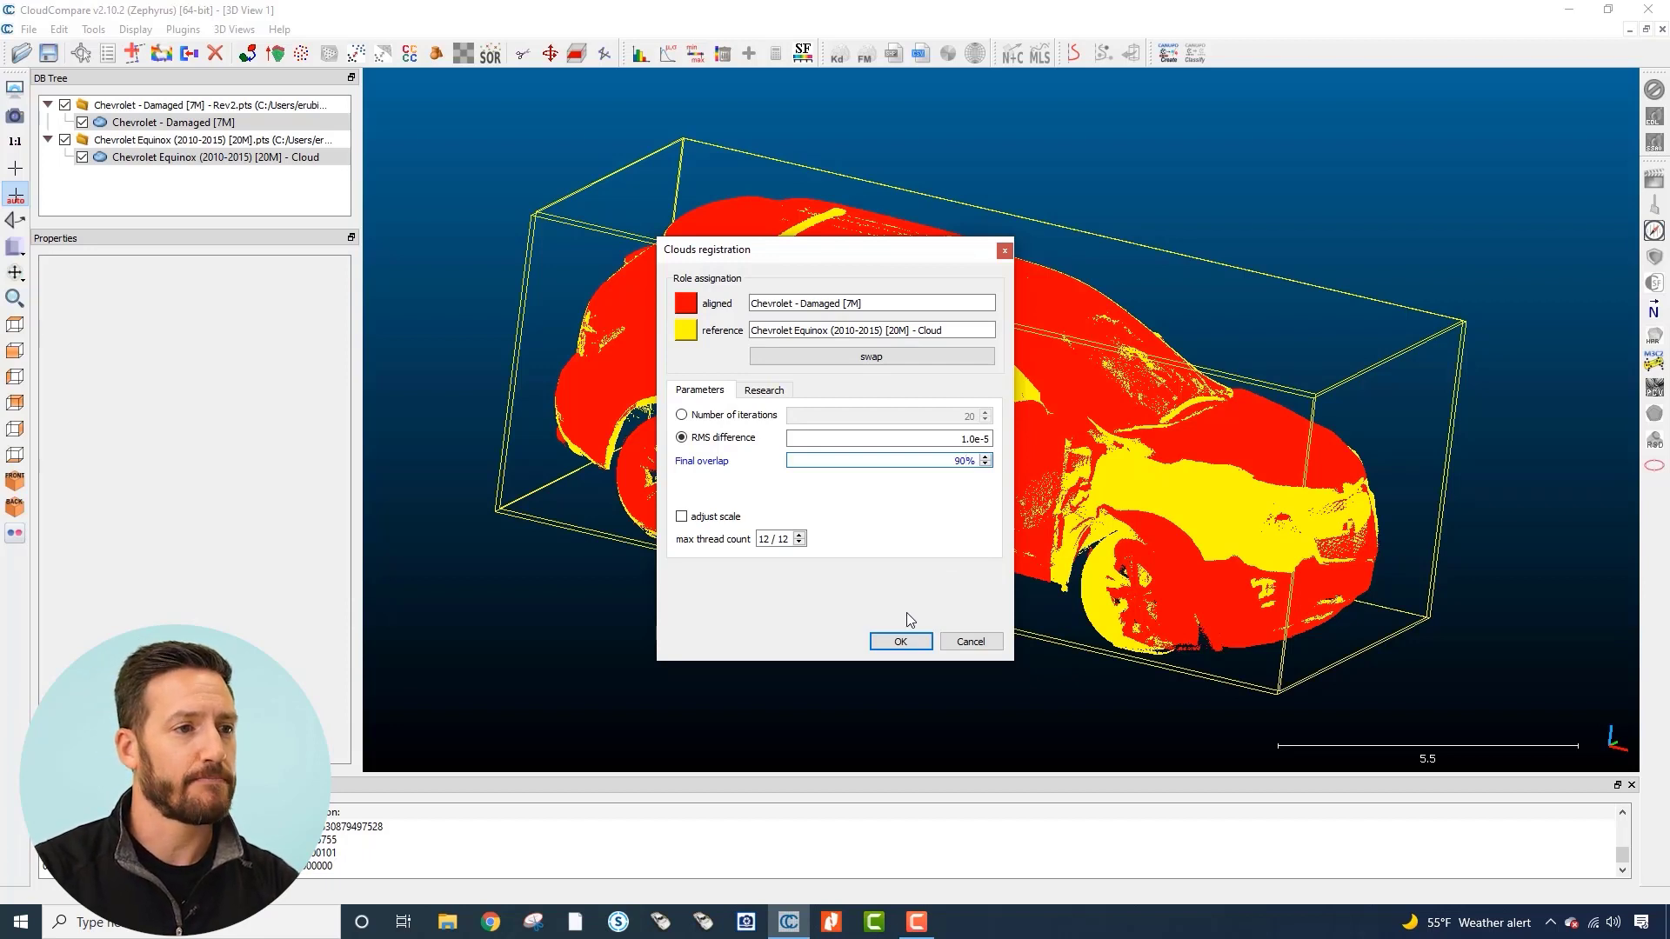
click(901, 640)
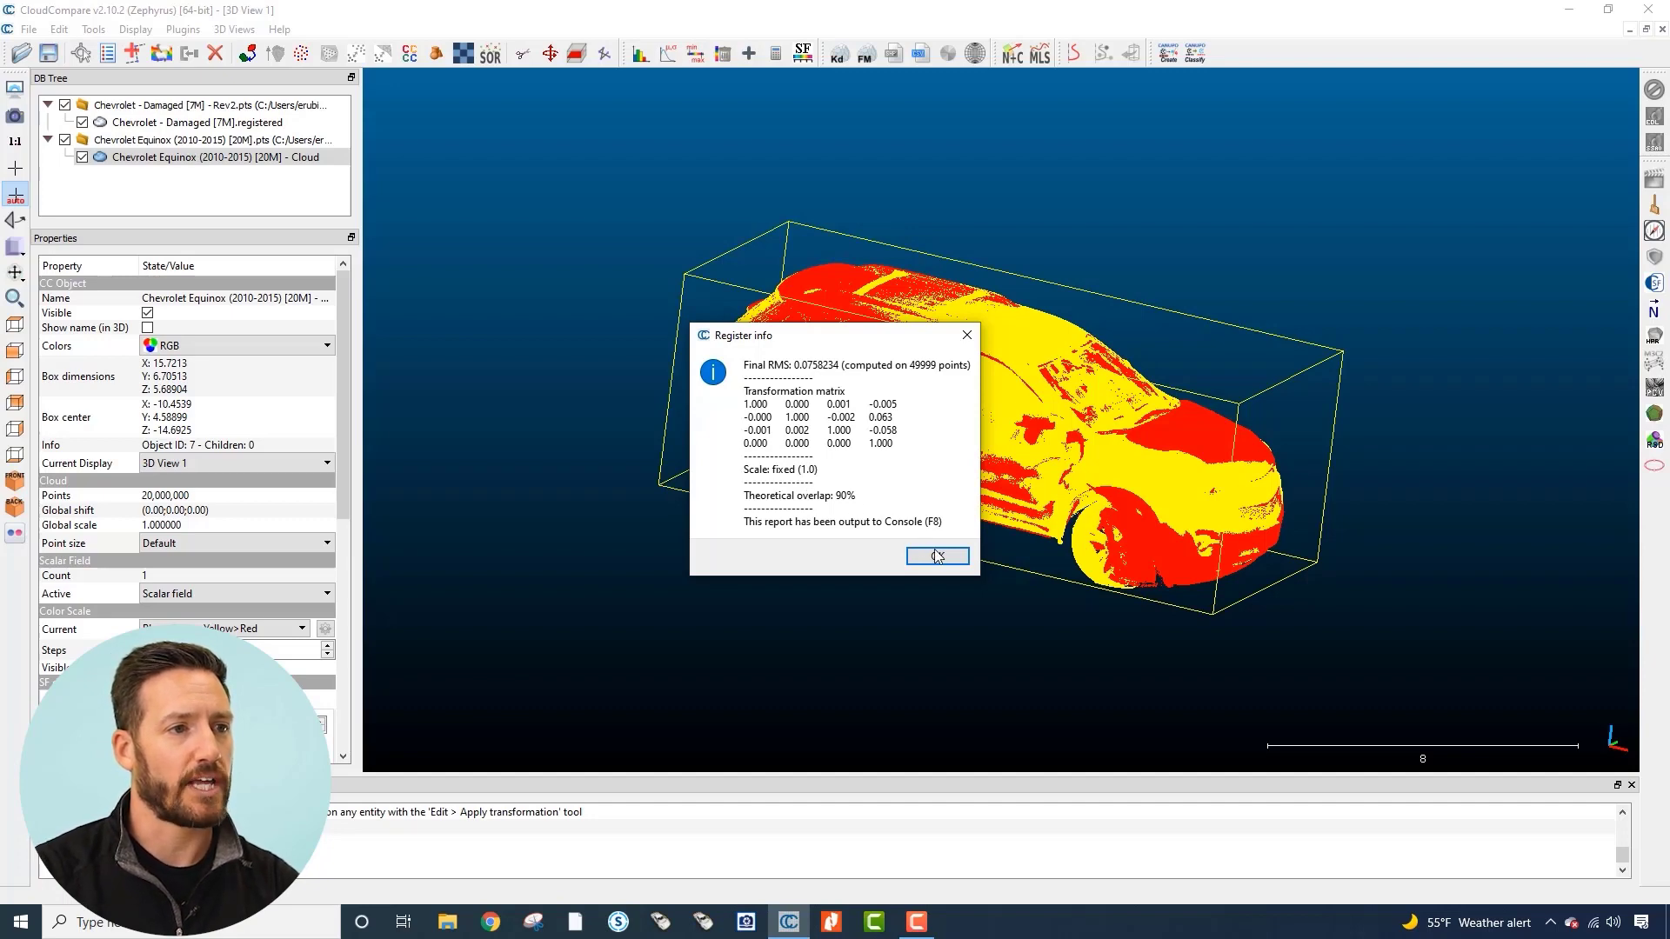
- Dismiss the register info and set the registered Damaged cloud's colours to RGB
click(936, 557)
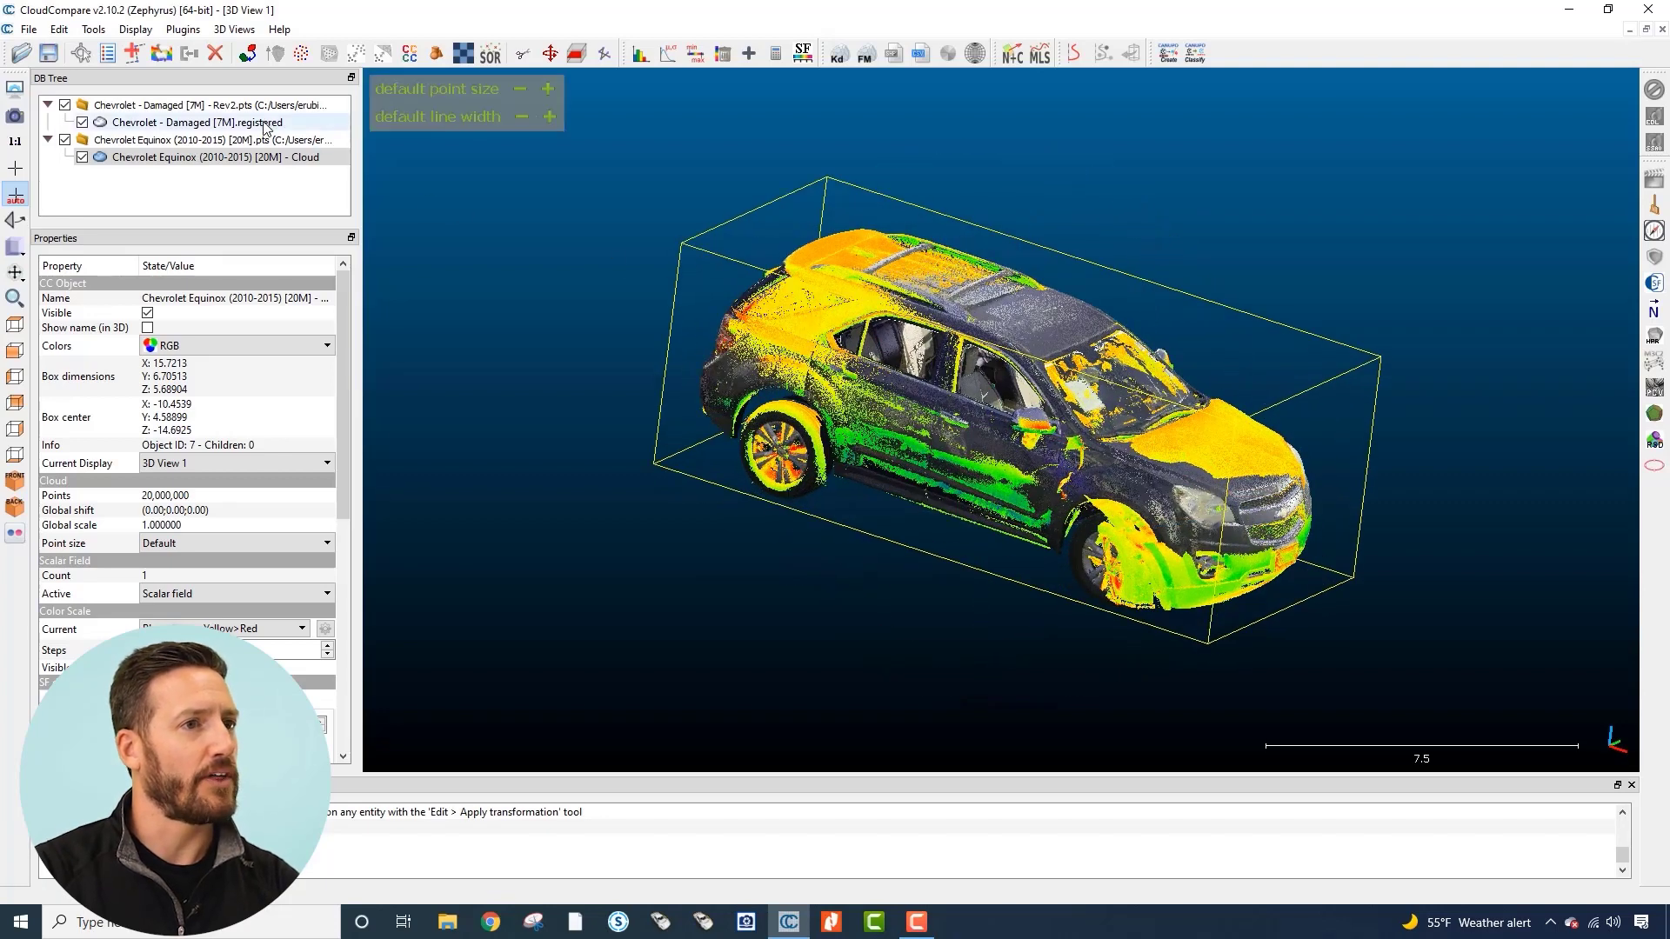
click(200, 122)
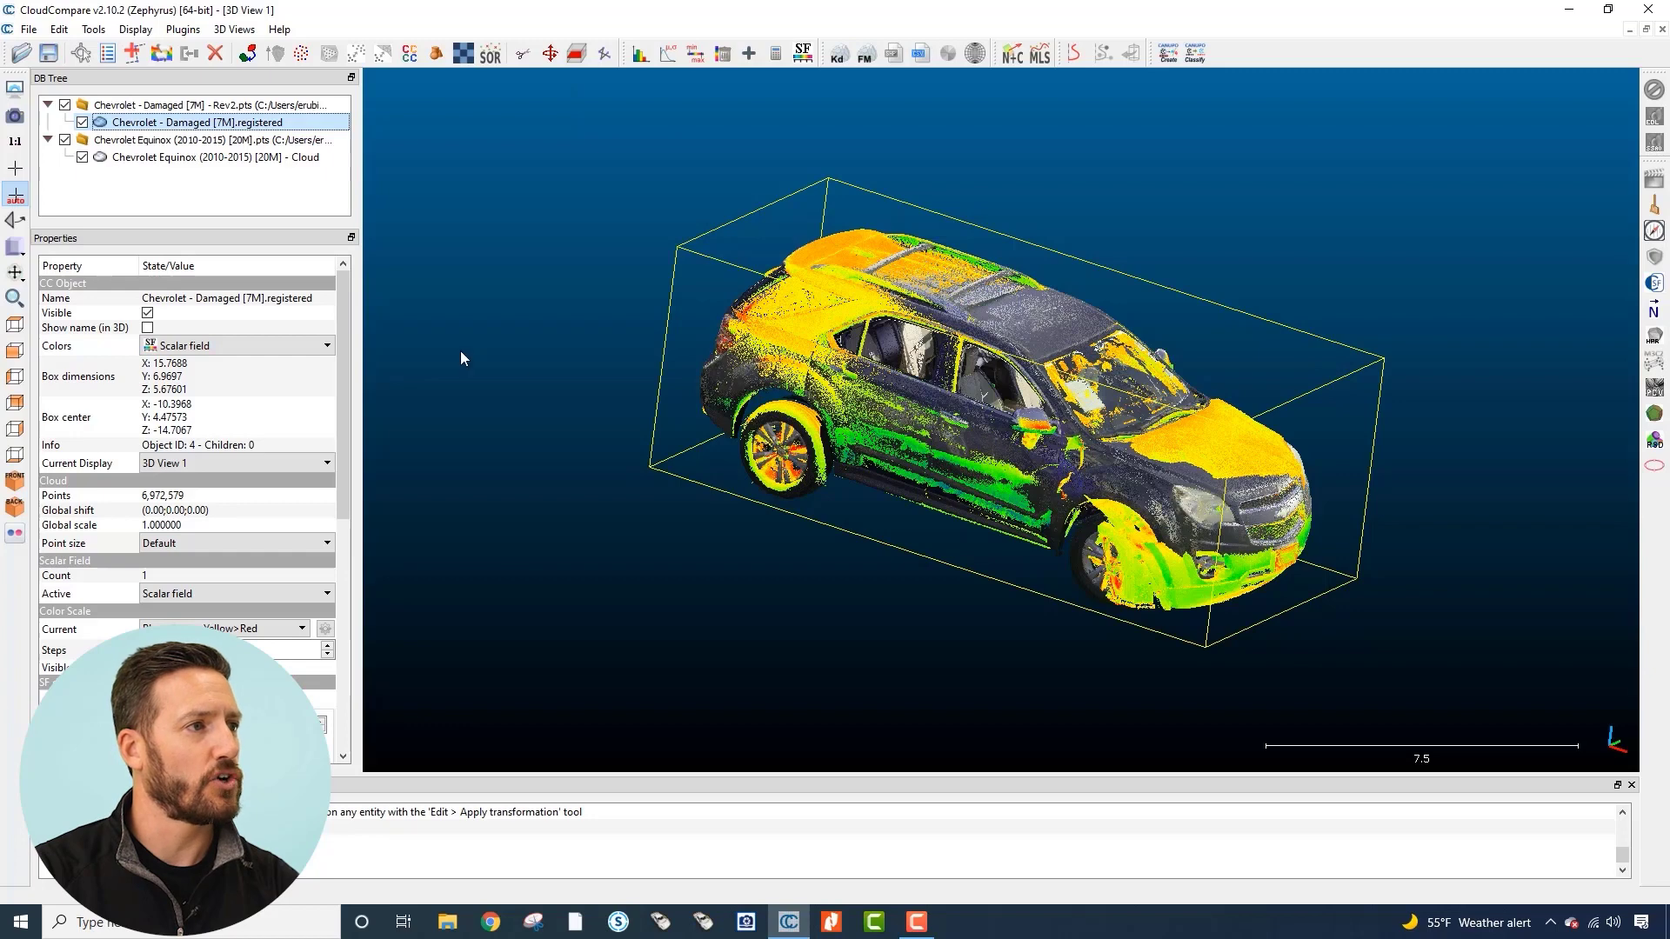
click(236, 345)
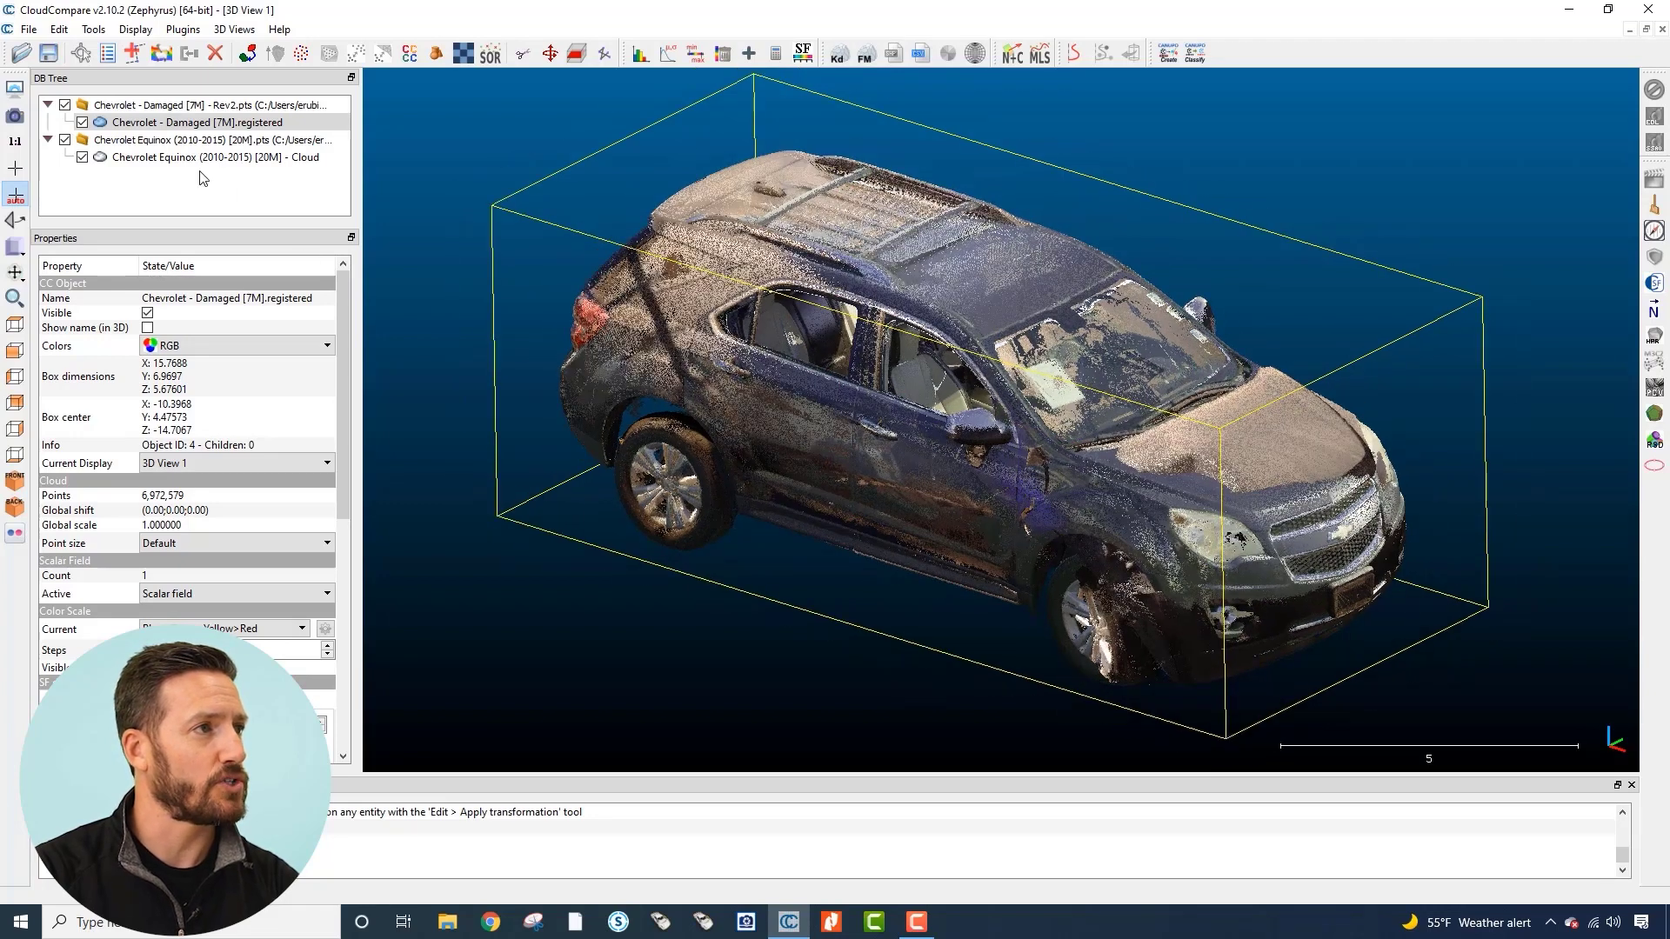
click(214, 157)
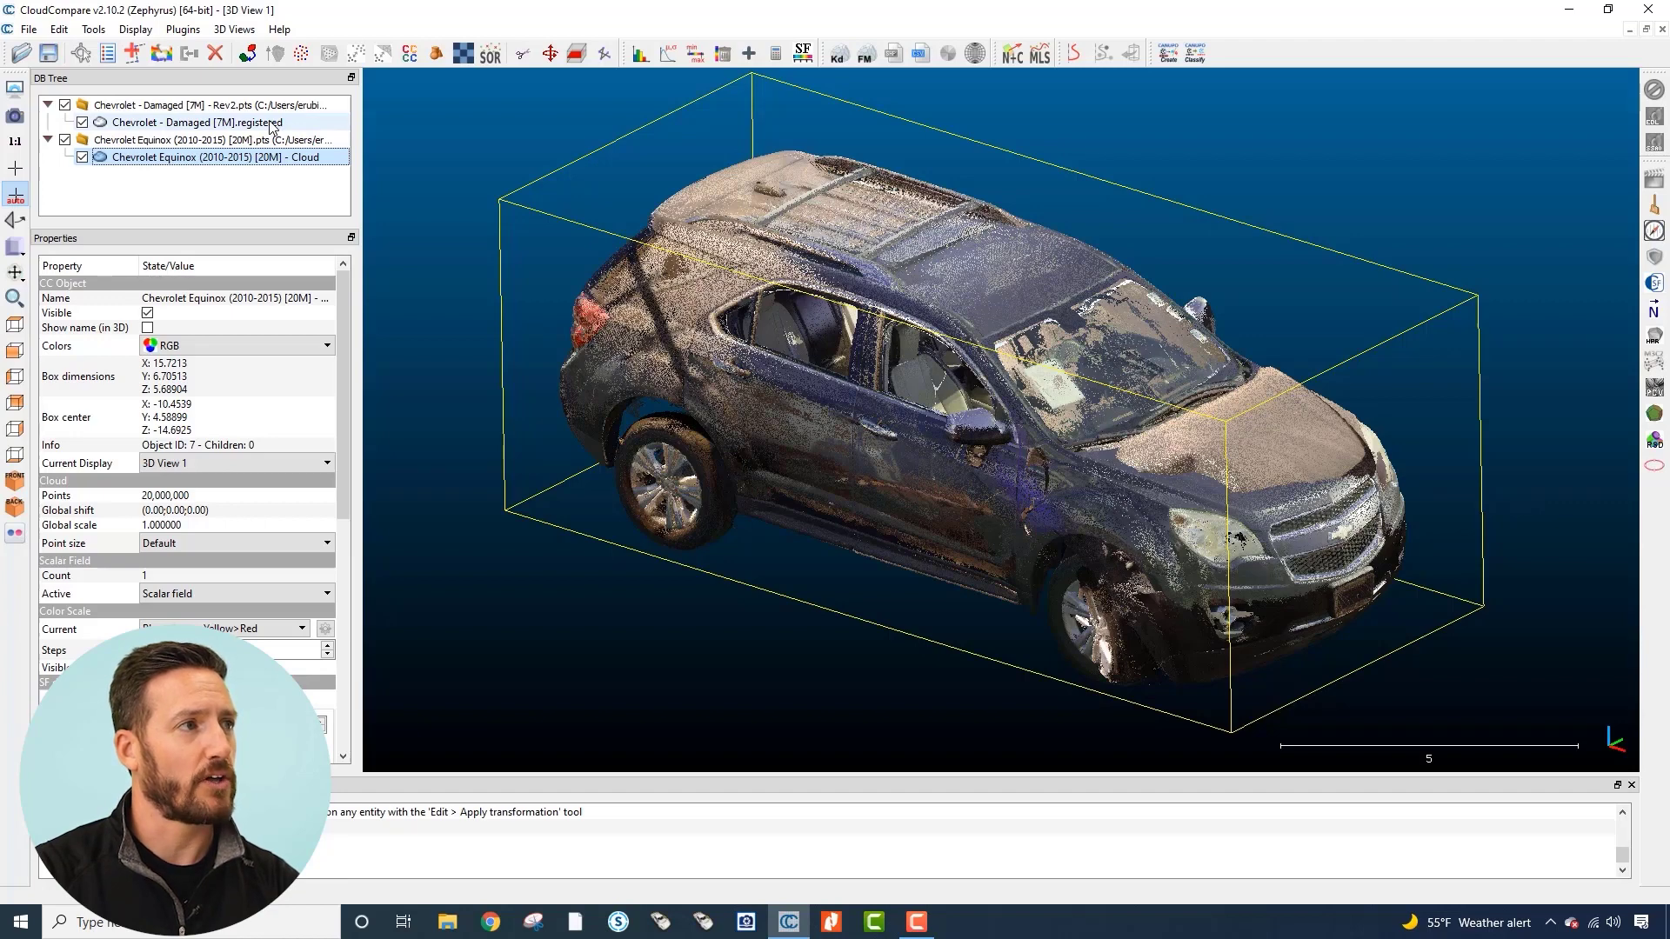
click(223, 122)
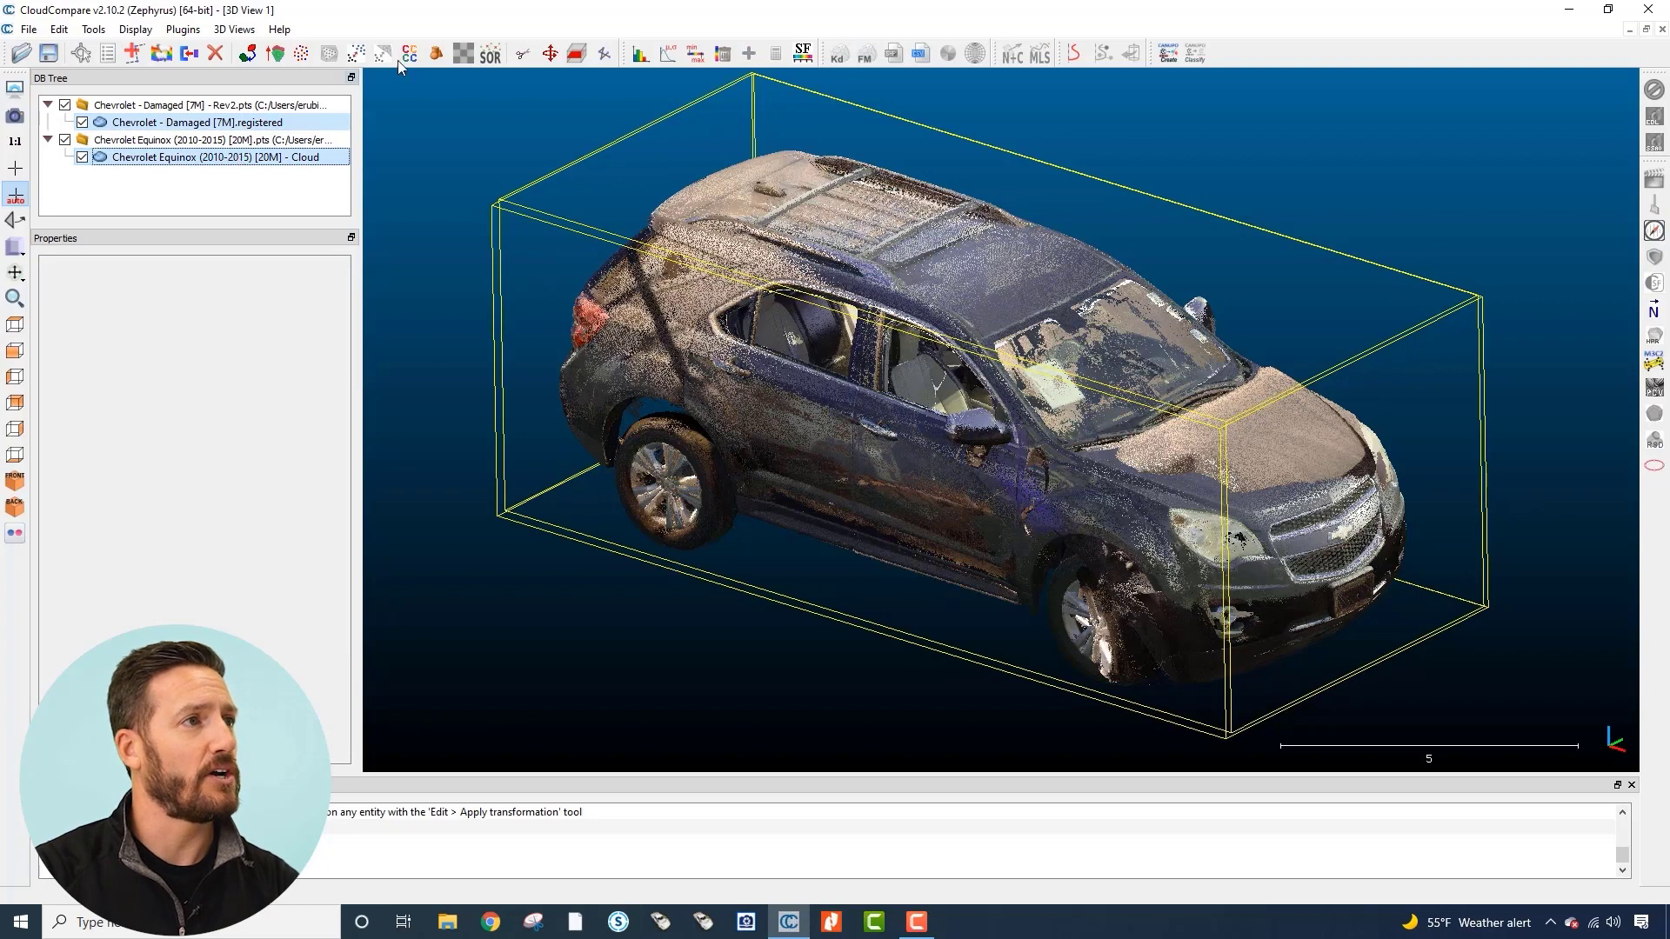
mouse_move(359, 54)
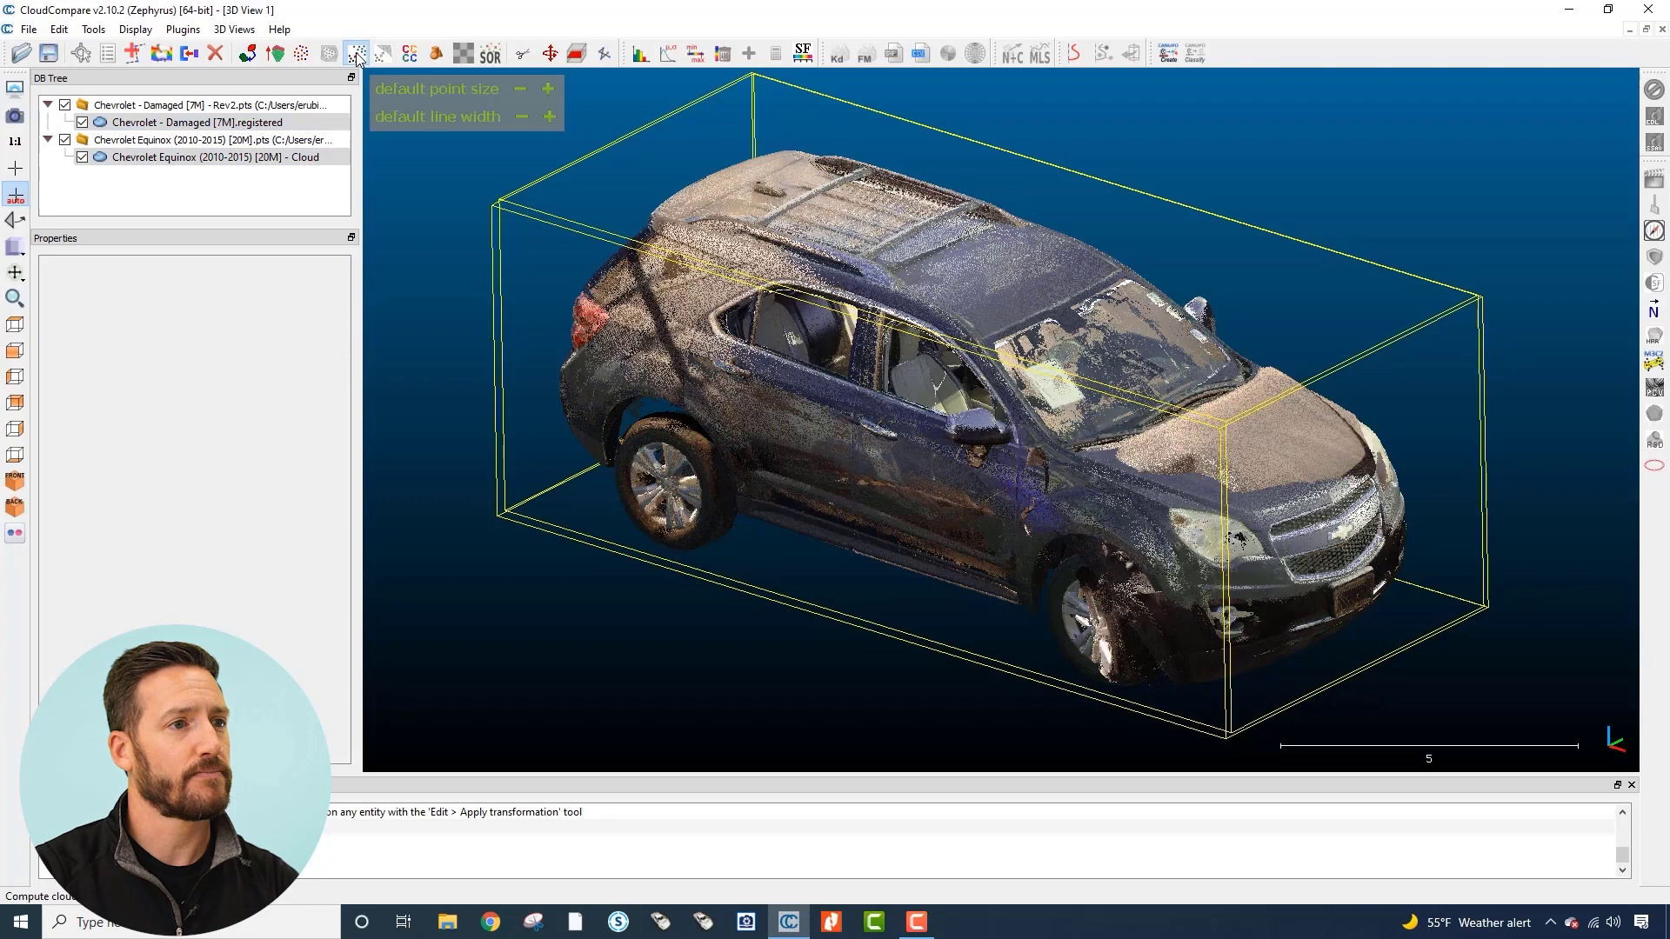
- Start Cloud/Cloud Distance with Damaged compared against Equinox reference, reviewing approximate stats without a max distance
click(355, 52)
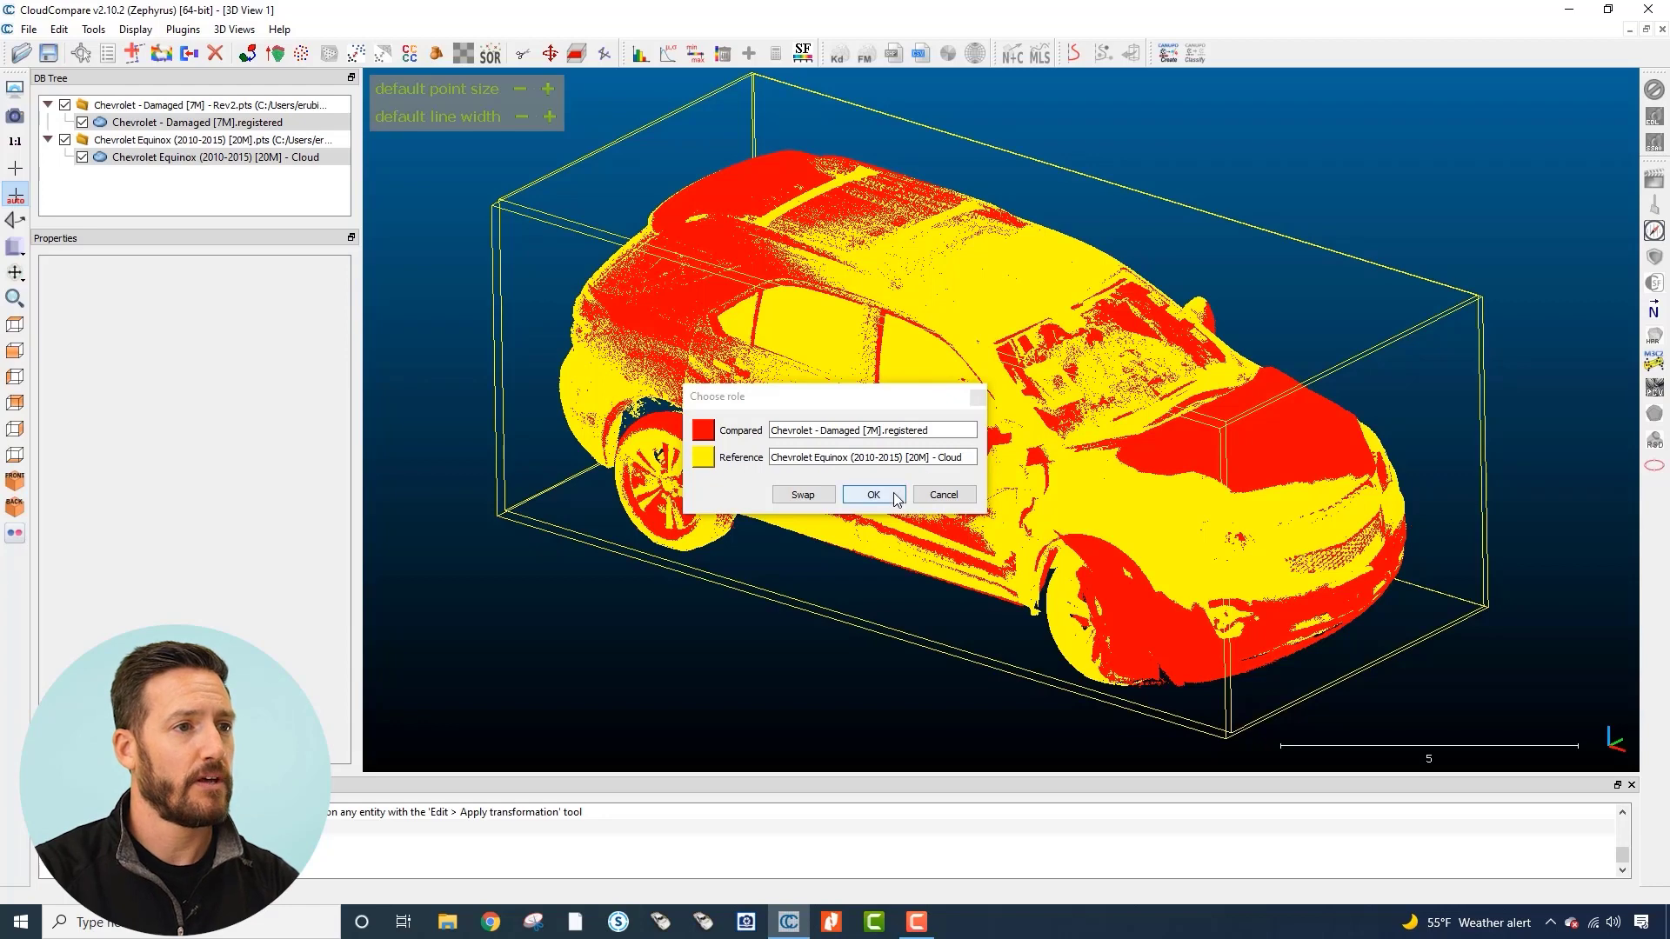
click(873, 494)
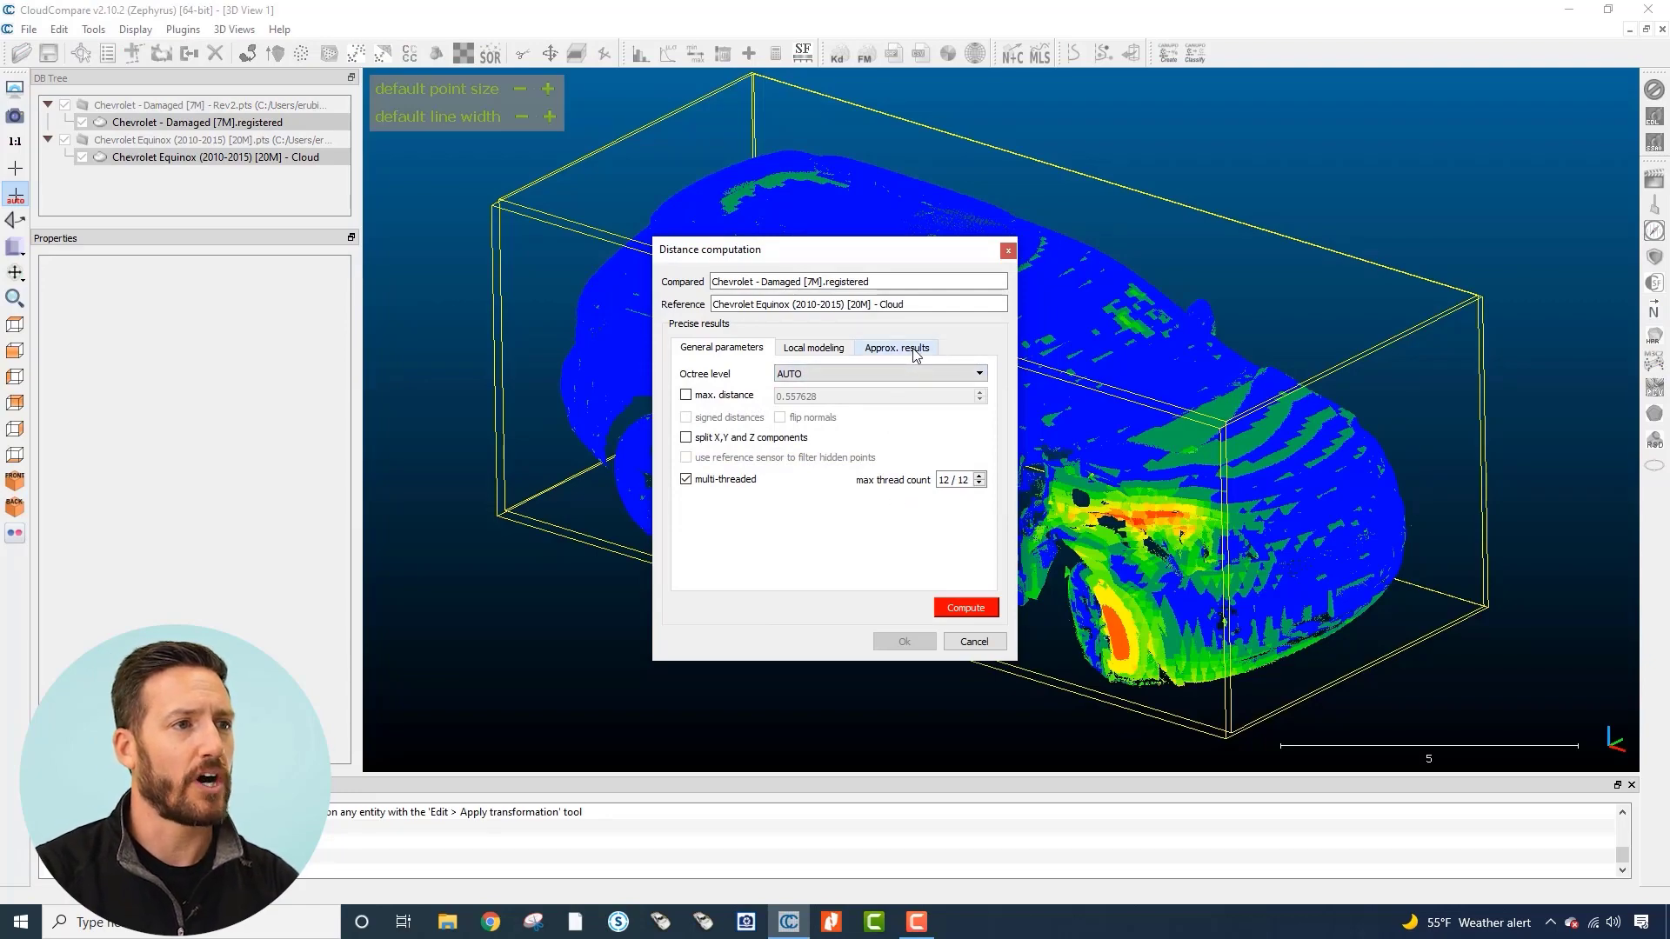
click(898, 347)
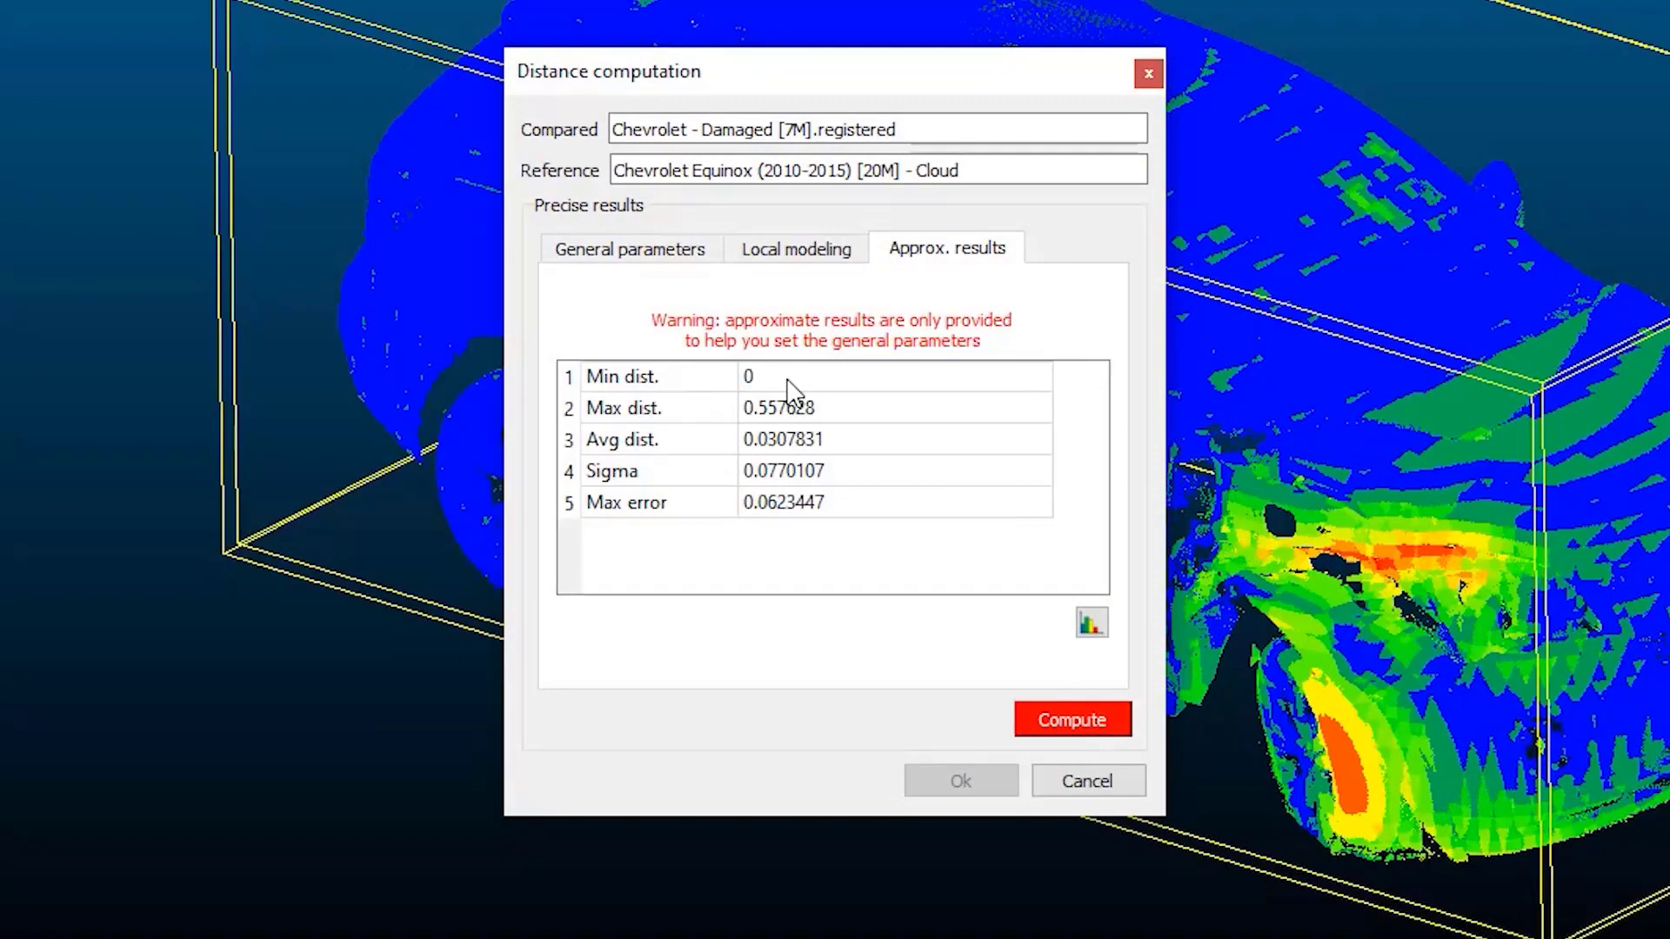
mouse_move(777, 439)
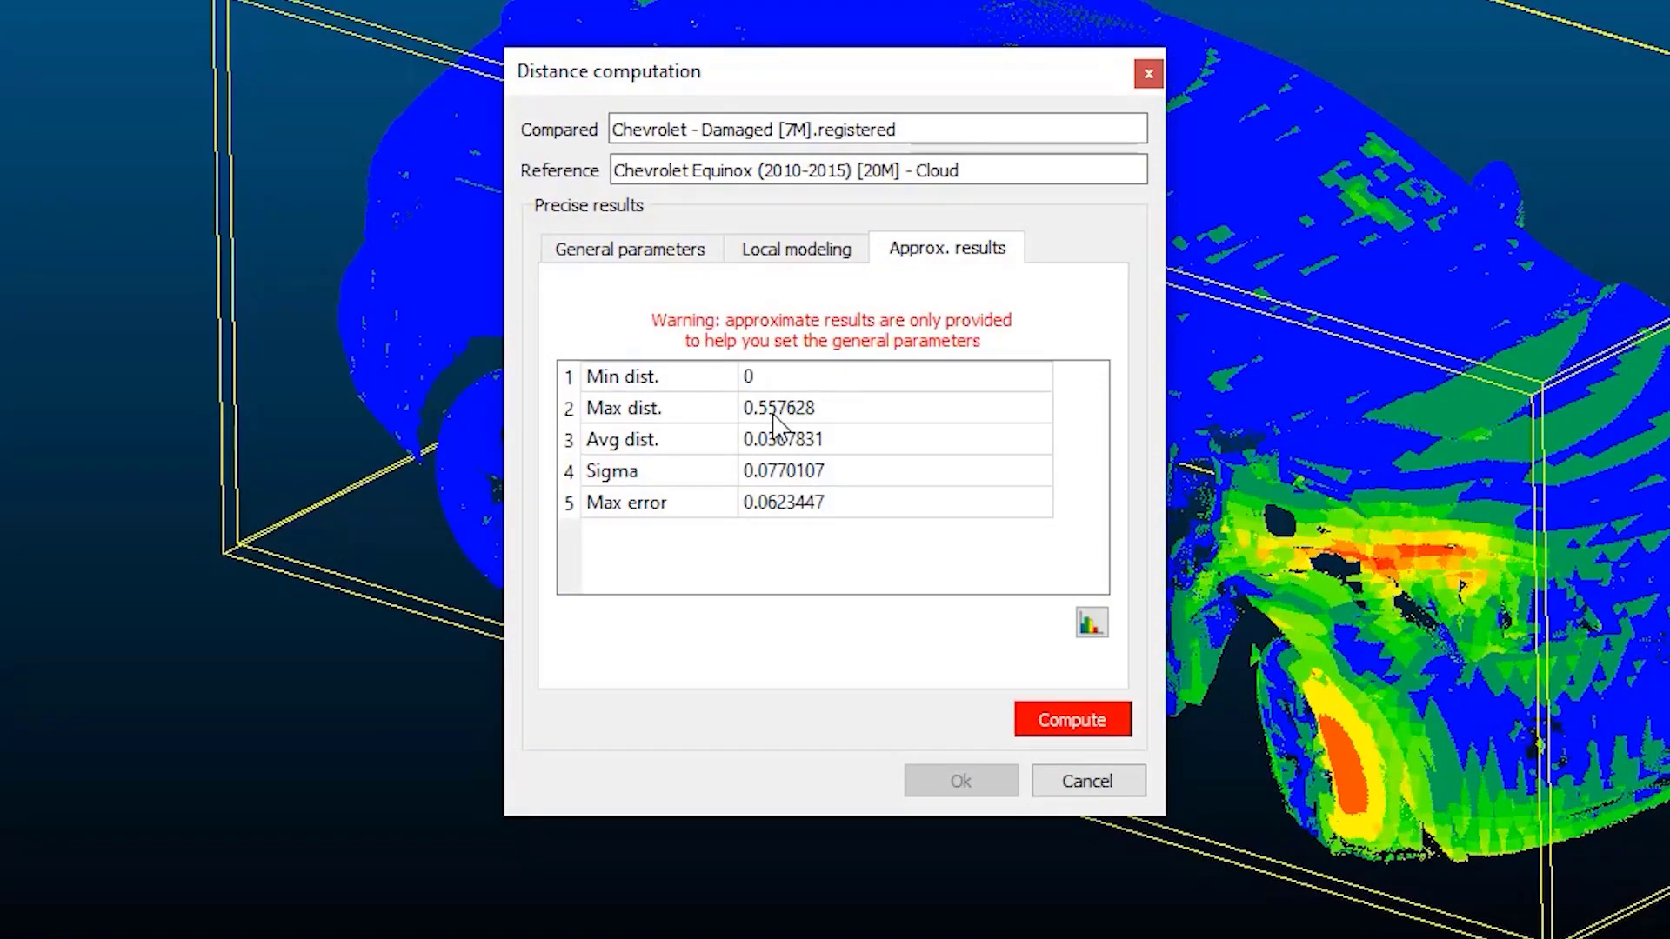
mouse_move(811, 442)
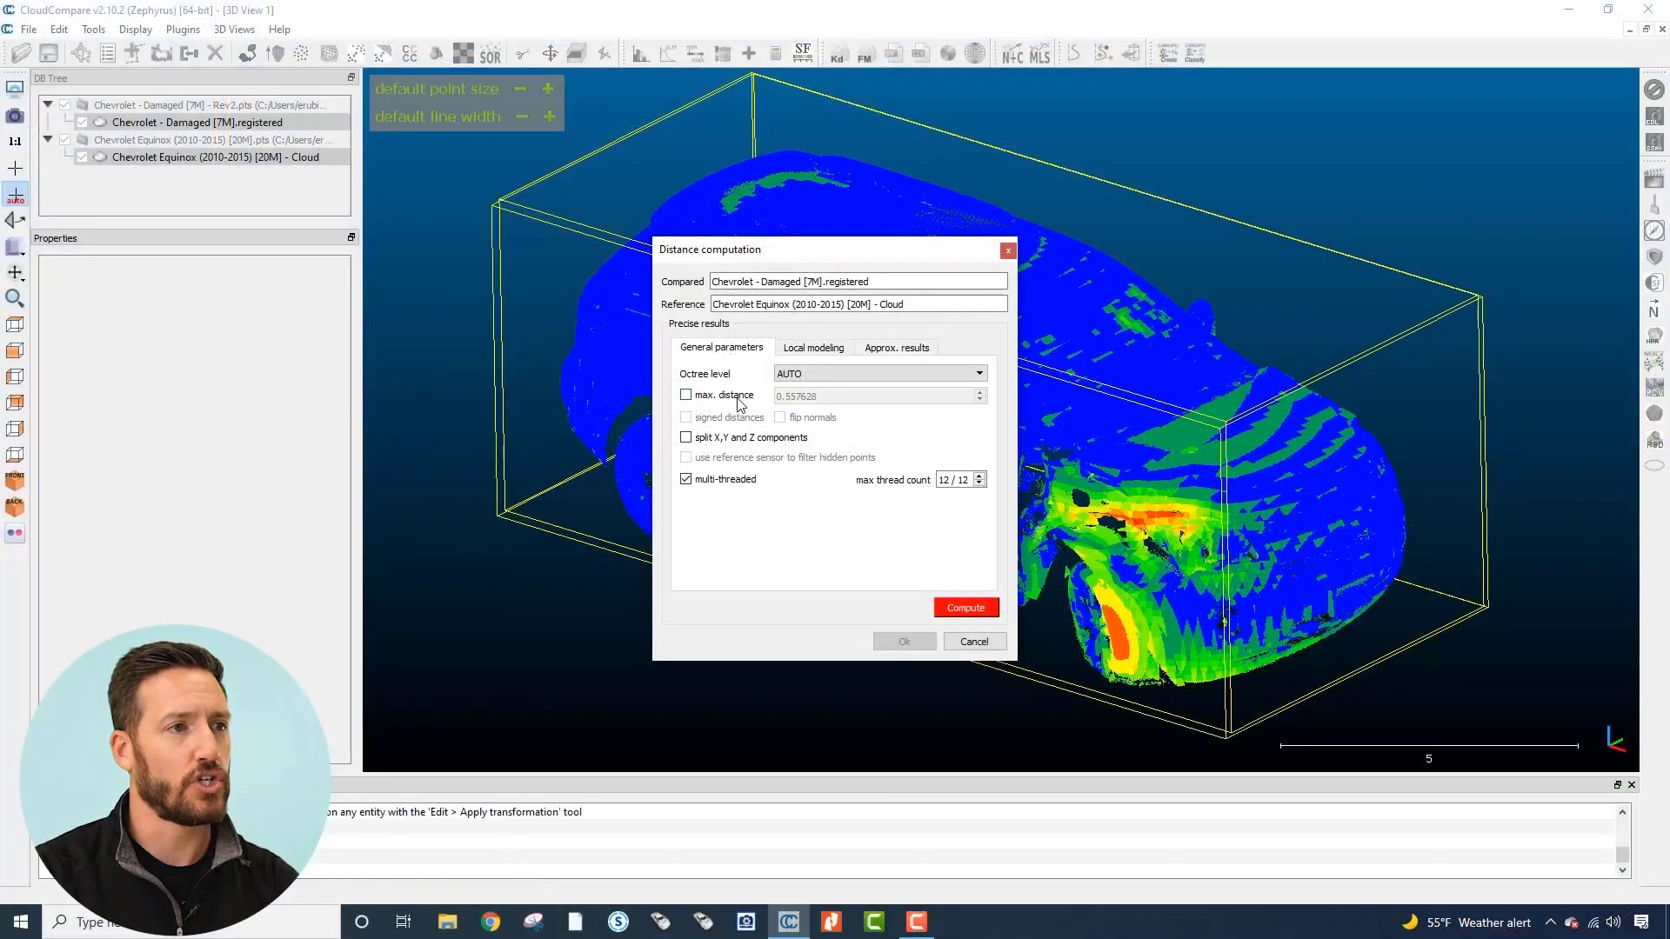
click(685, 394)
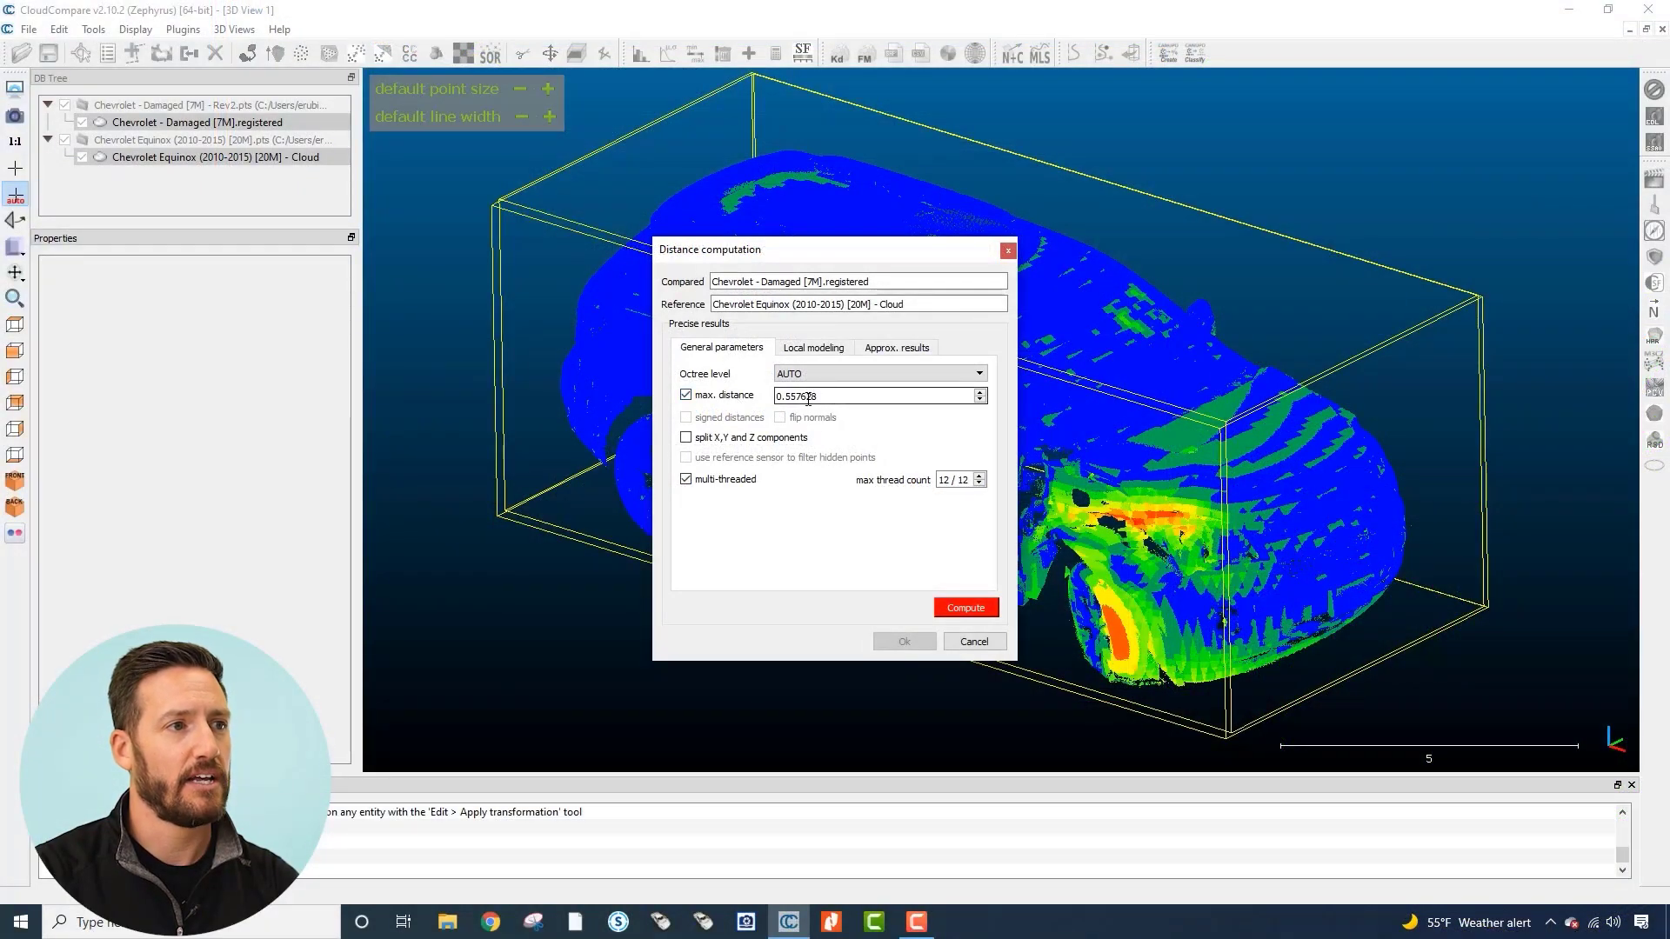
mouse_move(807, 400)
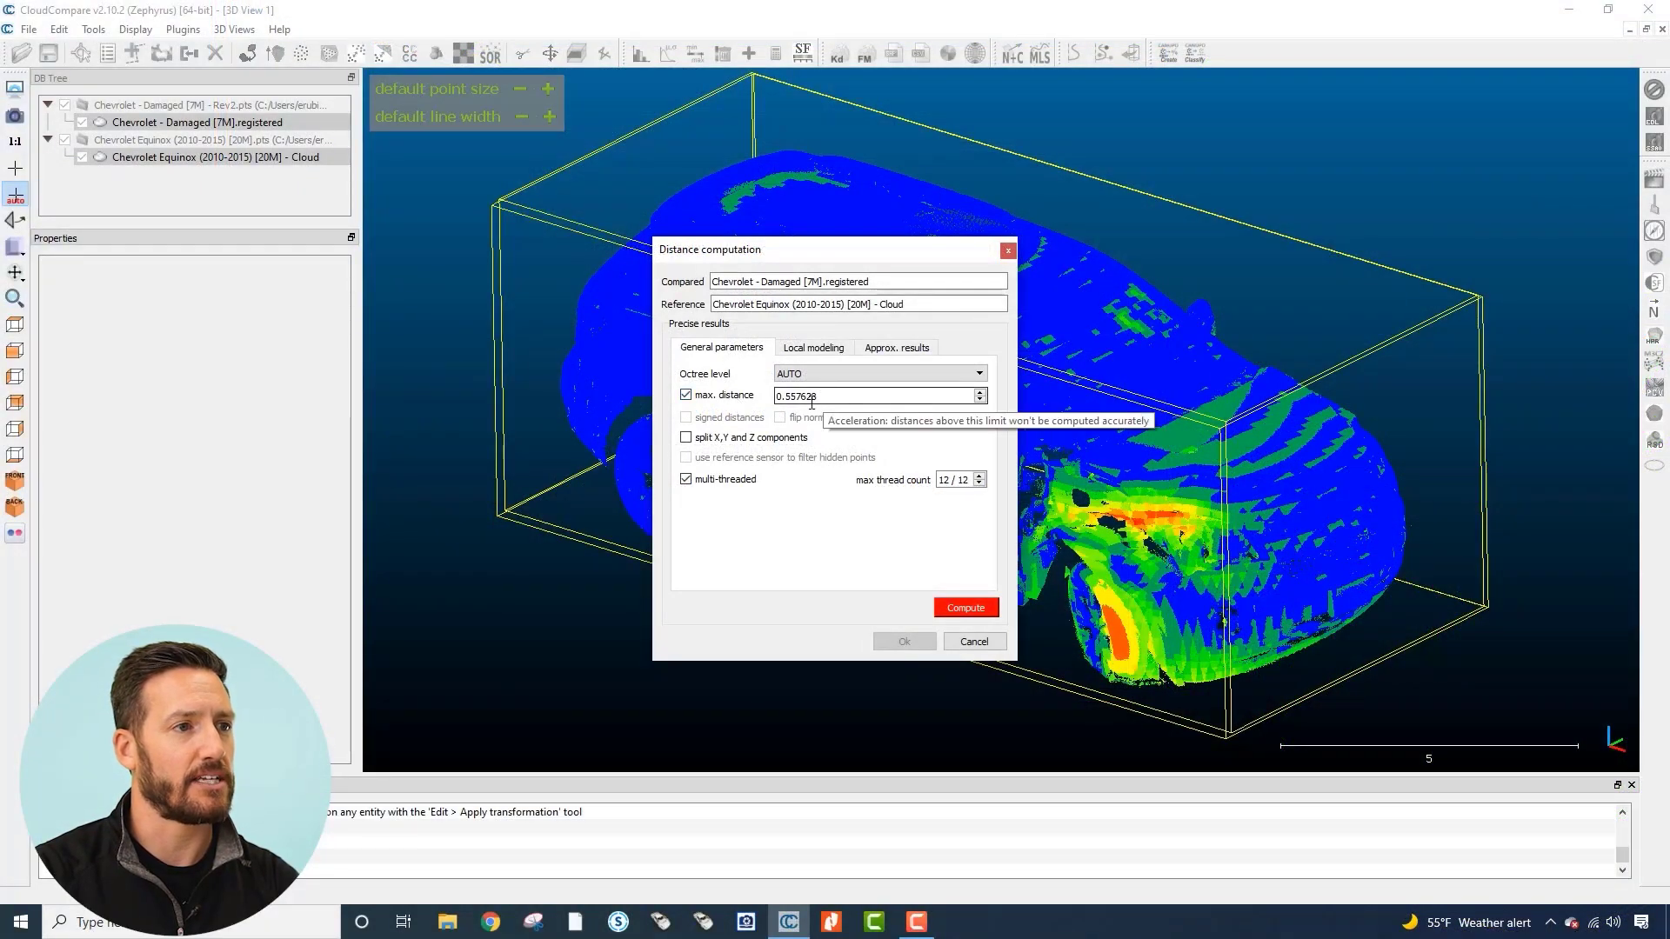
click(686, 395)
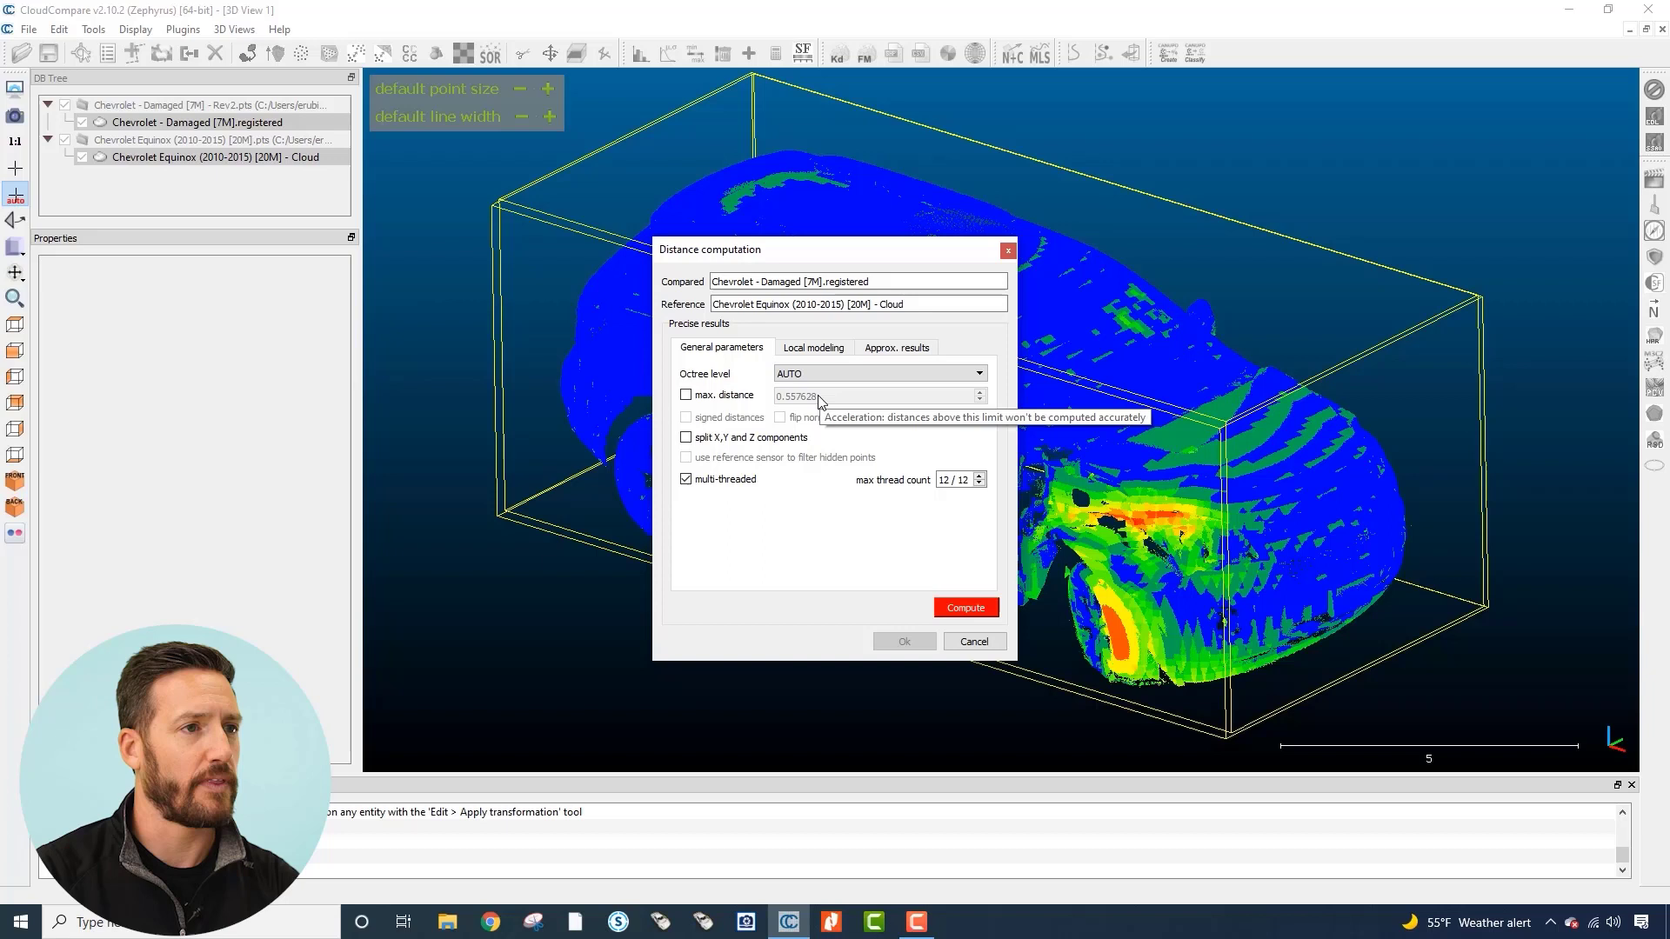
mouse_move(934, 574)
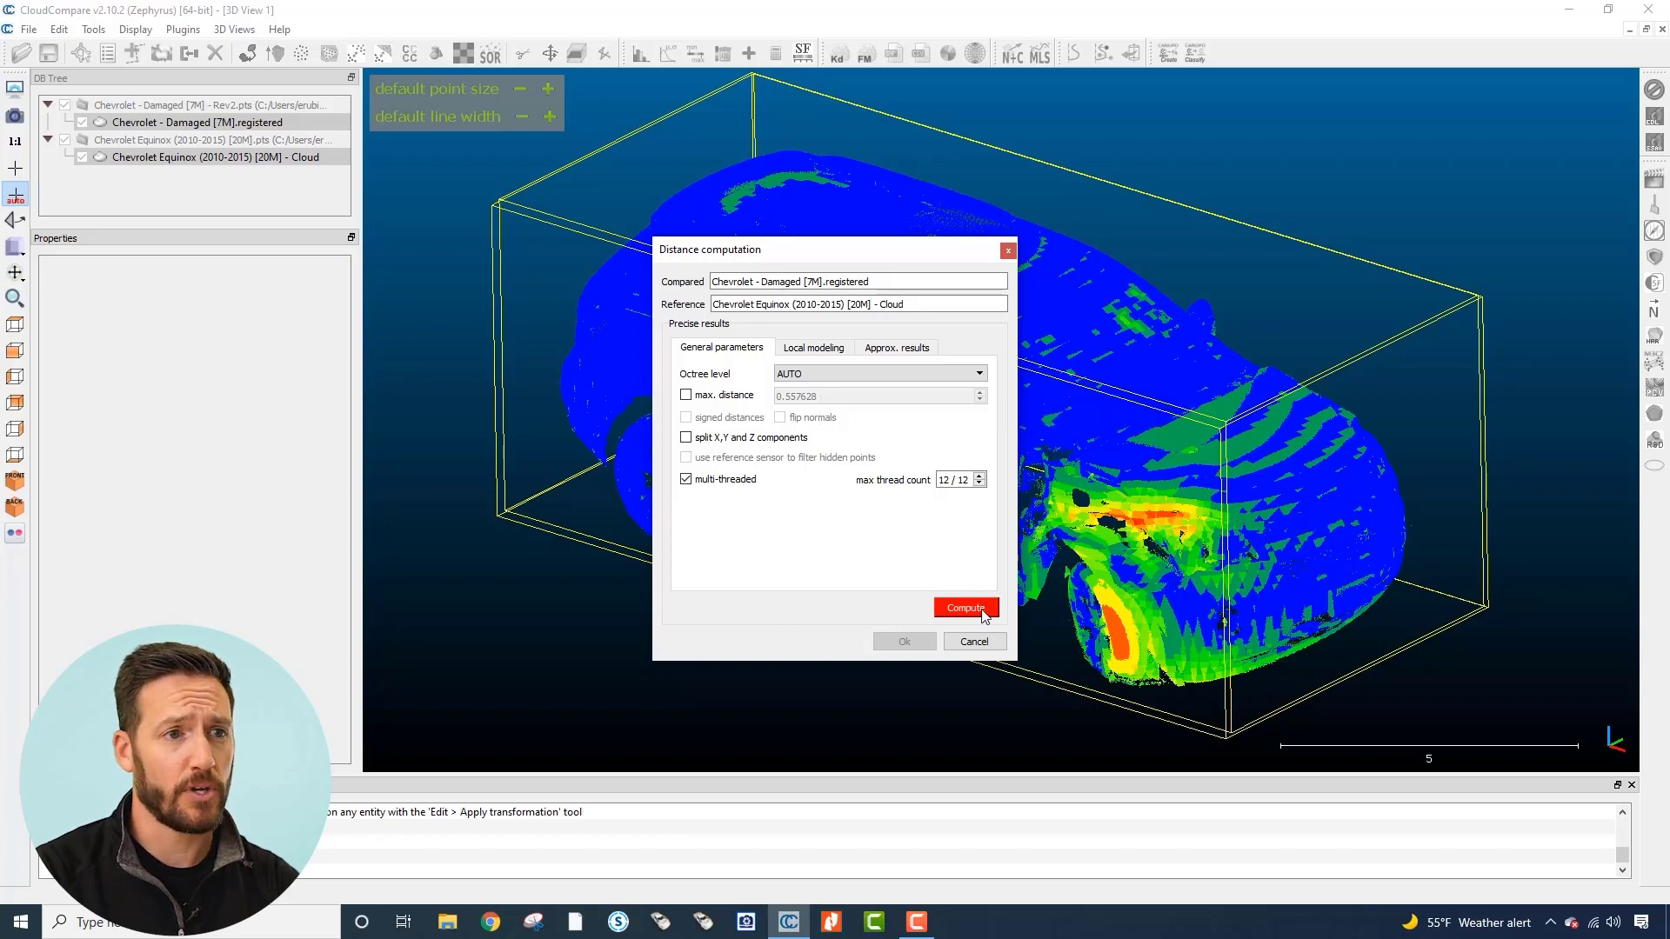
- Compute the precise C2C distances and accept them, colouring the Damaged cloud by deviation
click(966, 608)
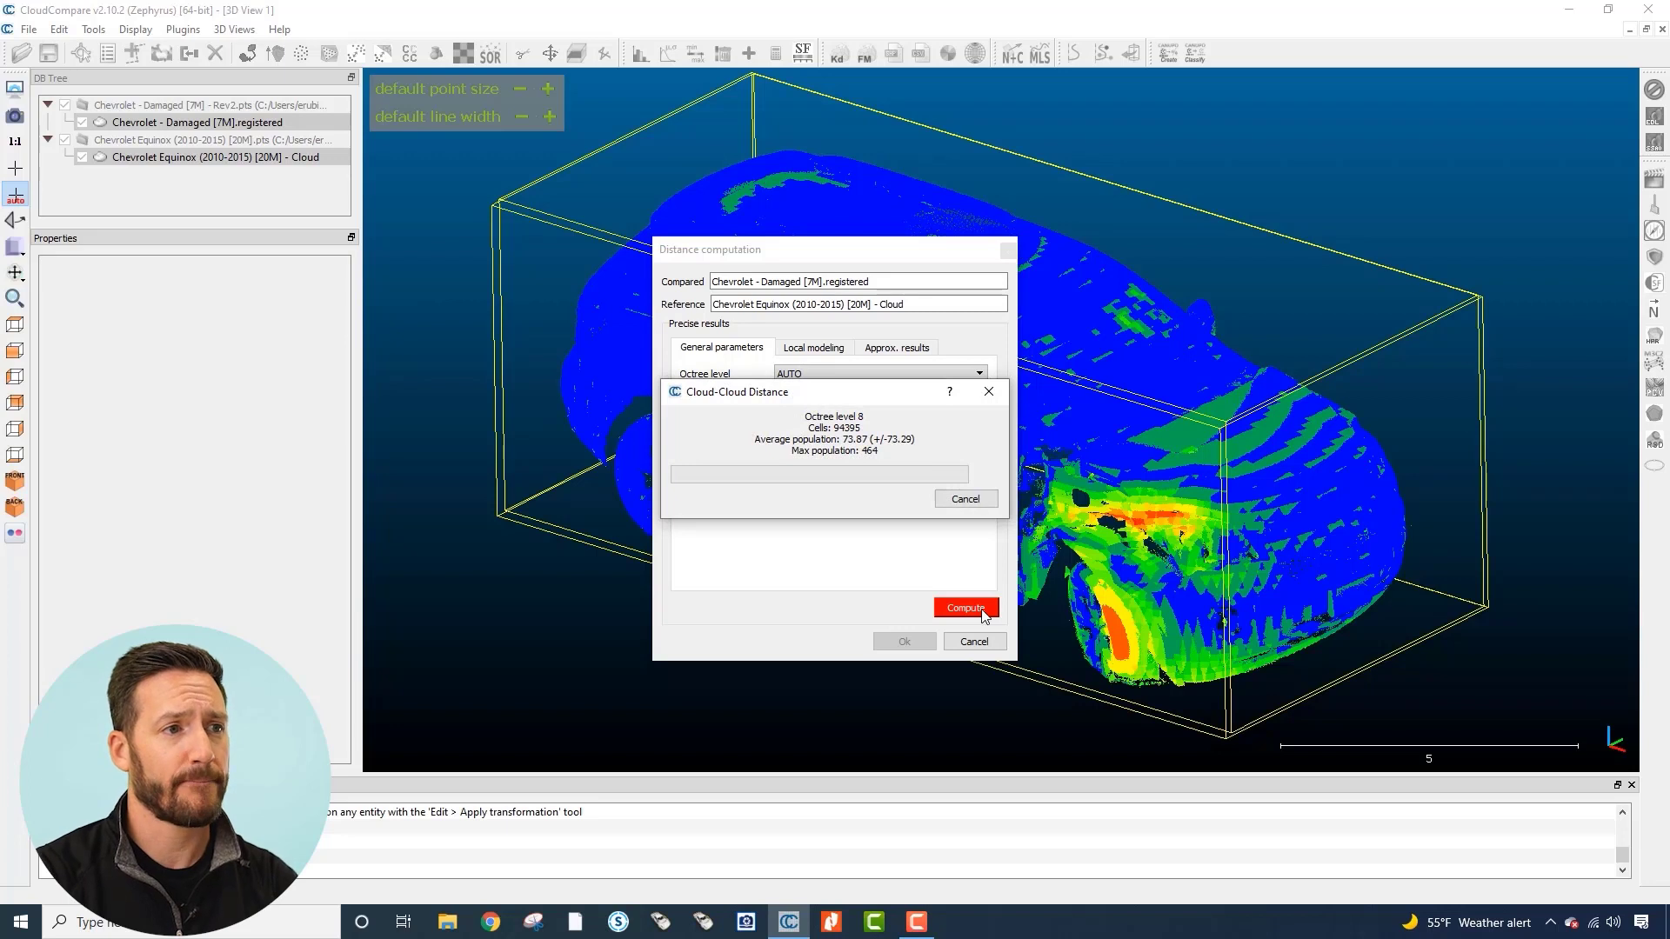
click(967, 607)
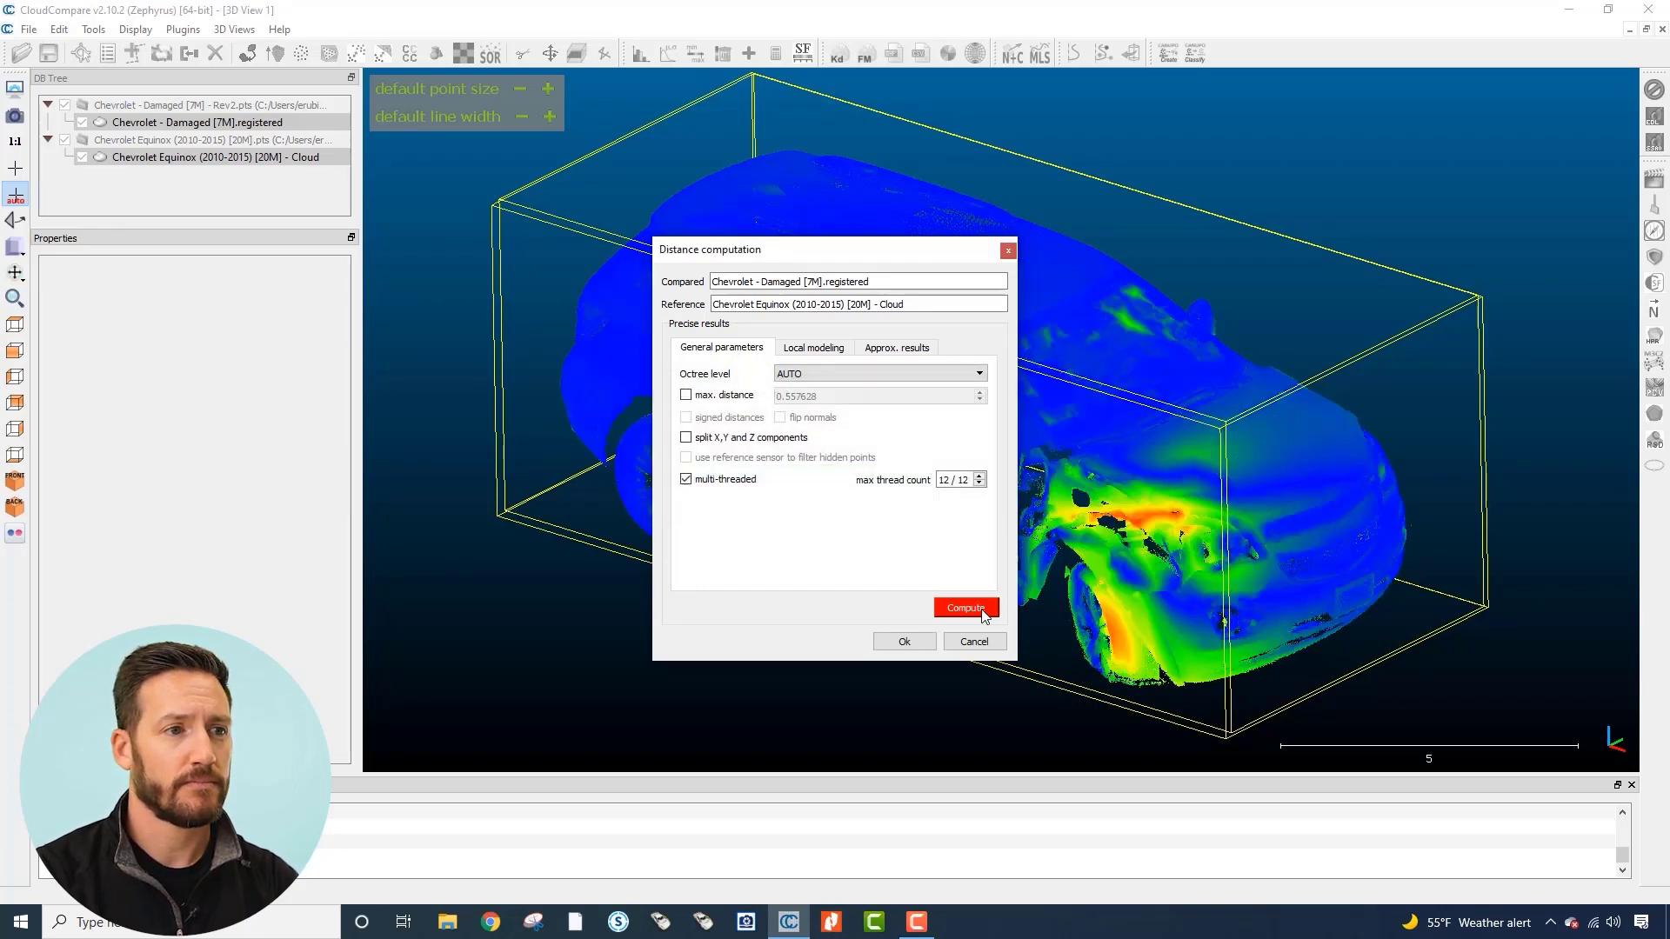
click(967, 607)
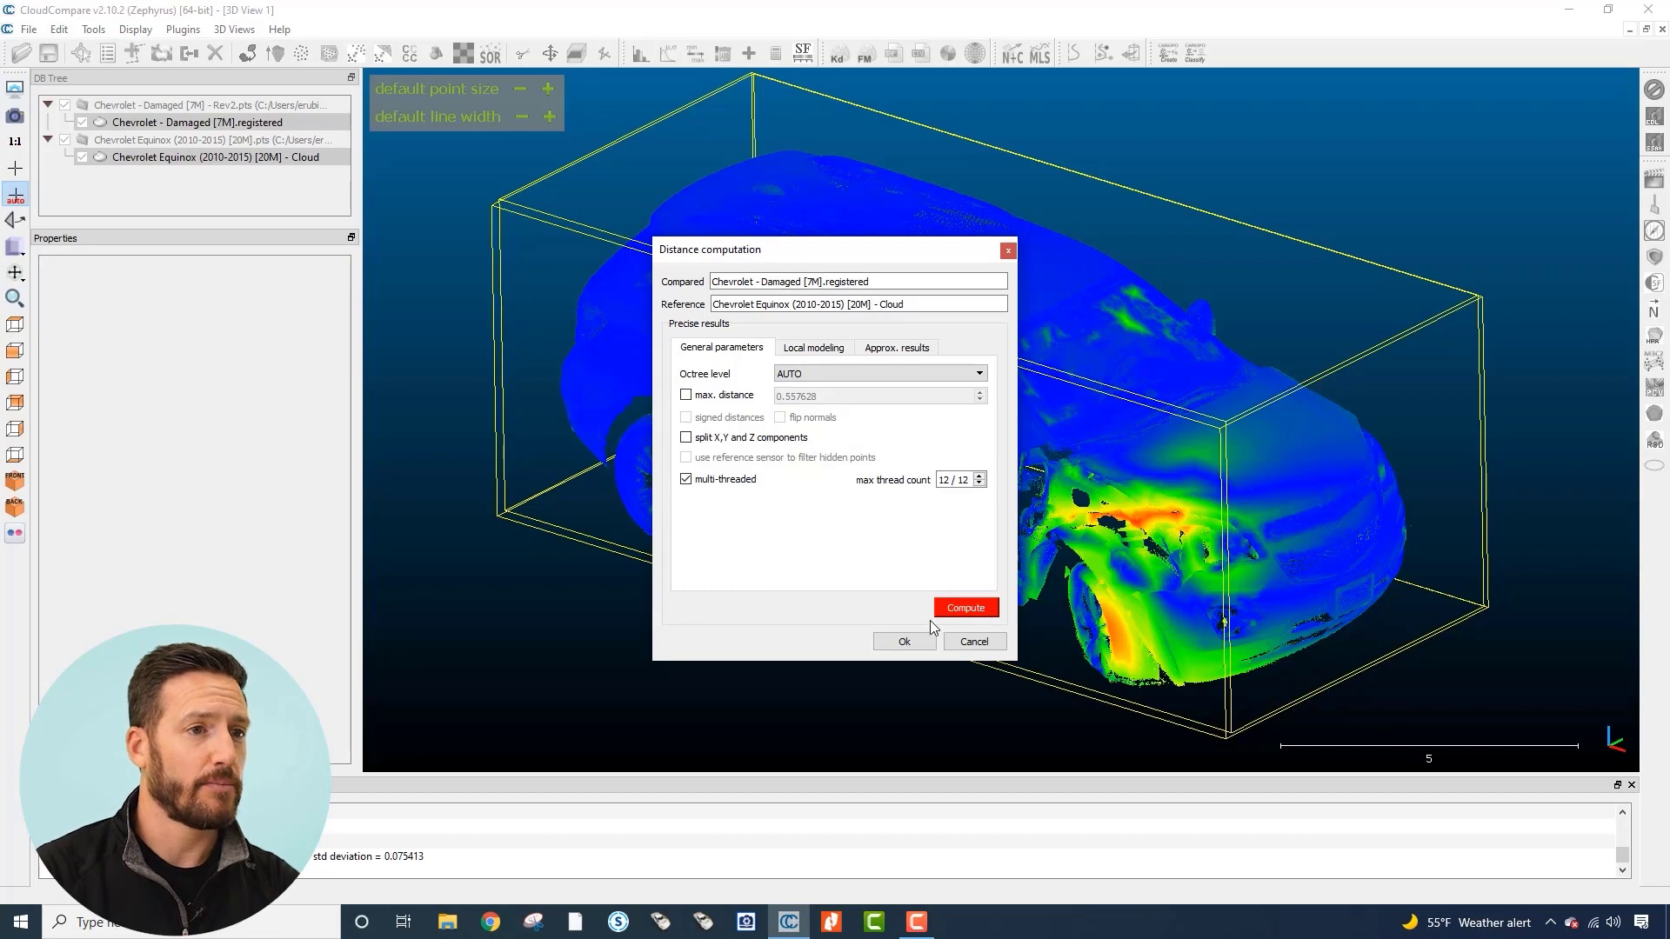
click(905, 640)
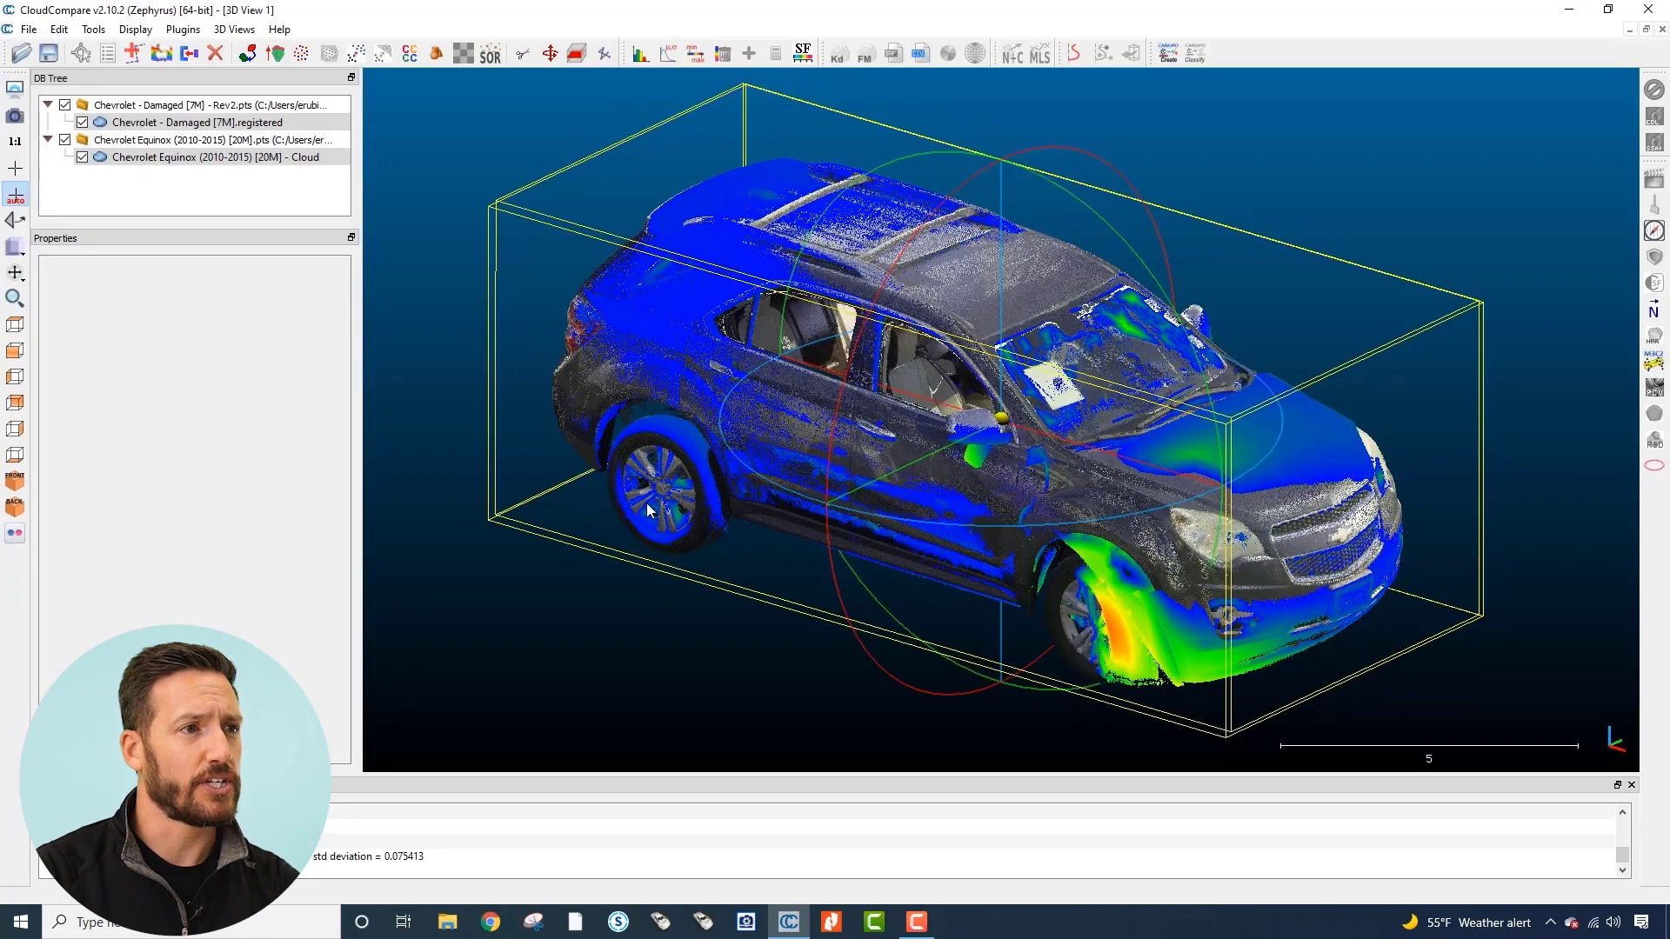
click(209, 122)
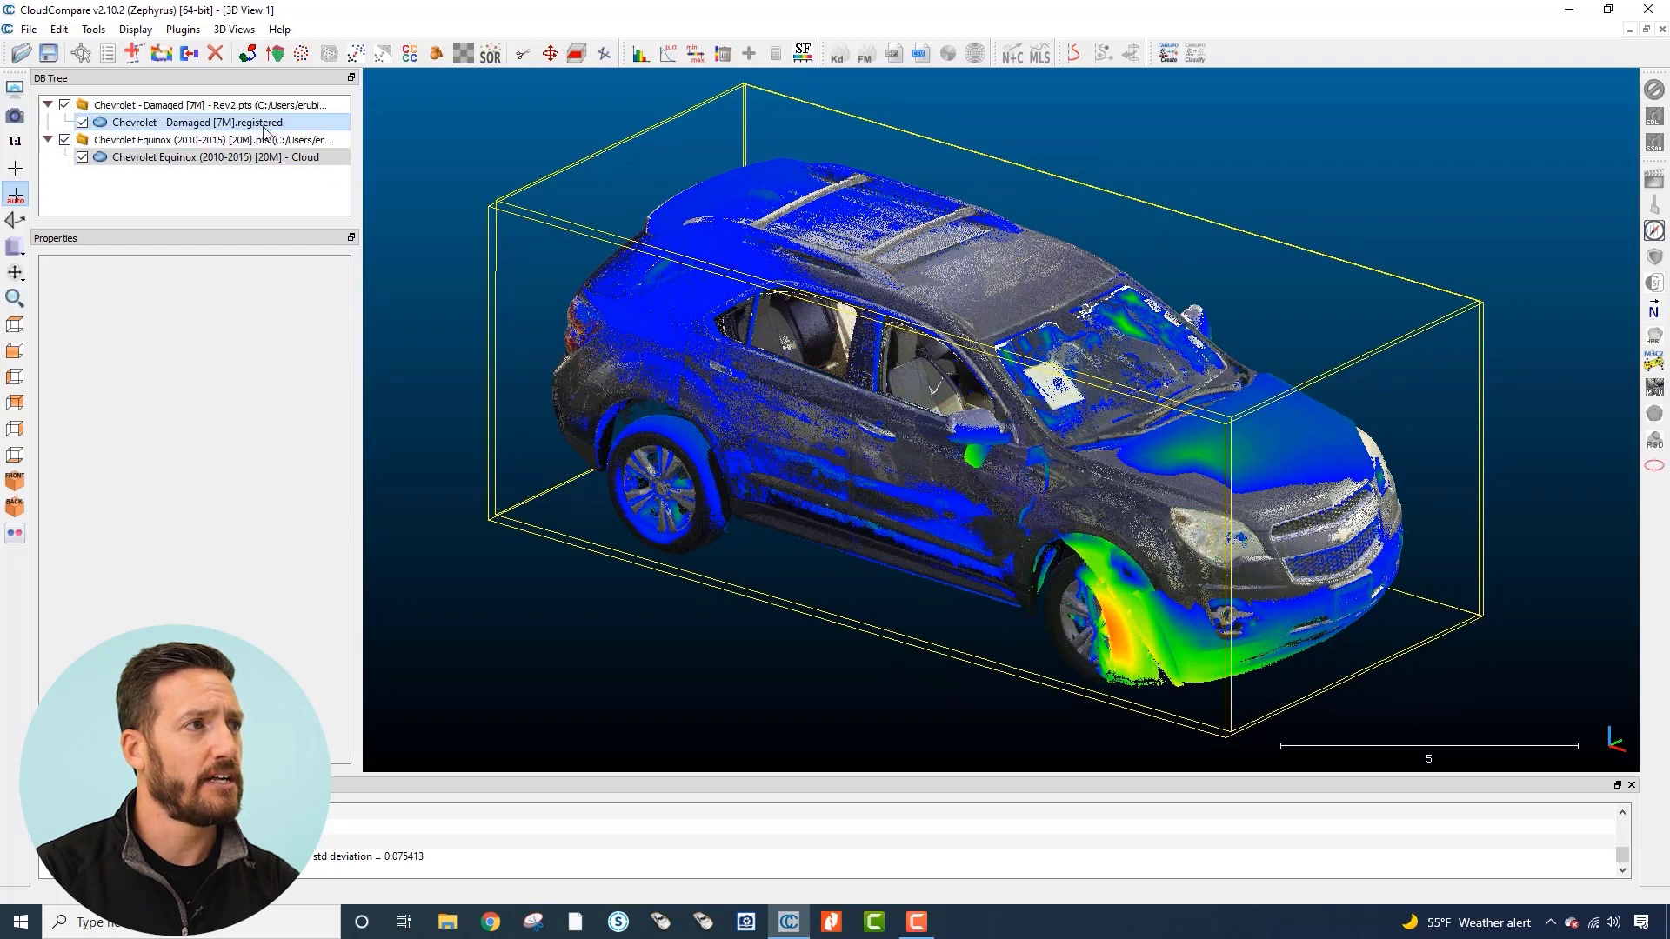
- Hide the Chevrolet Equinox exemplar so only the damaged car's heatmap shows
click(200, 122)
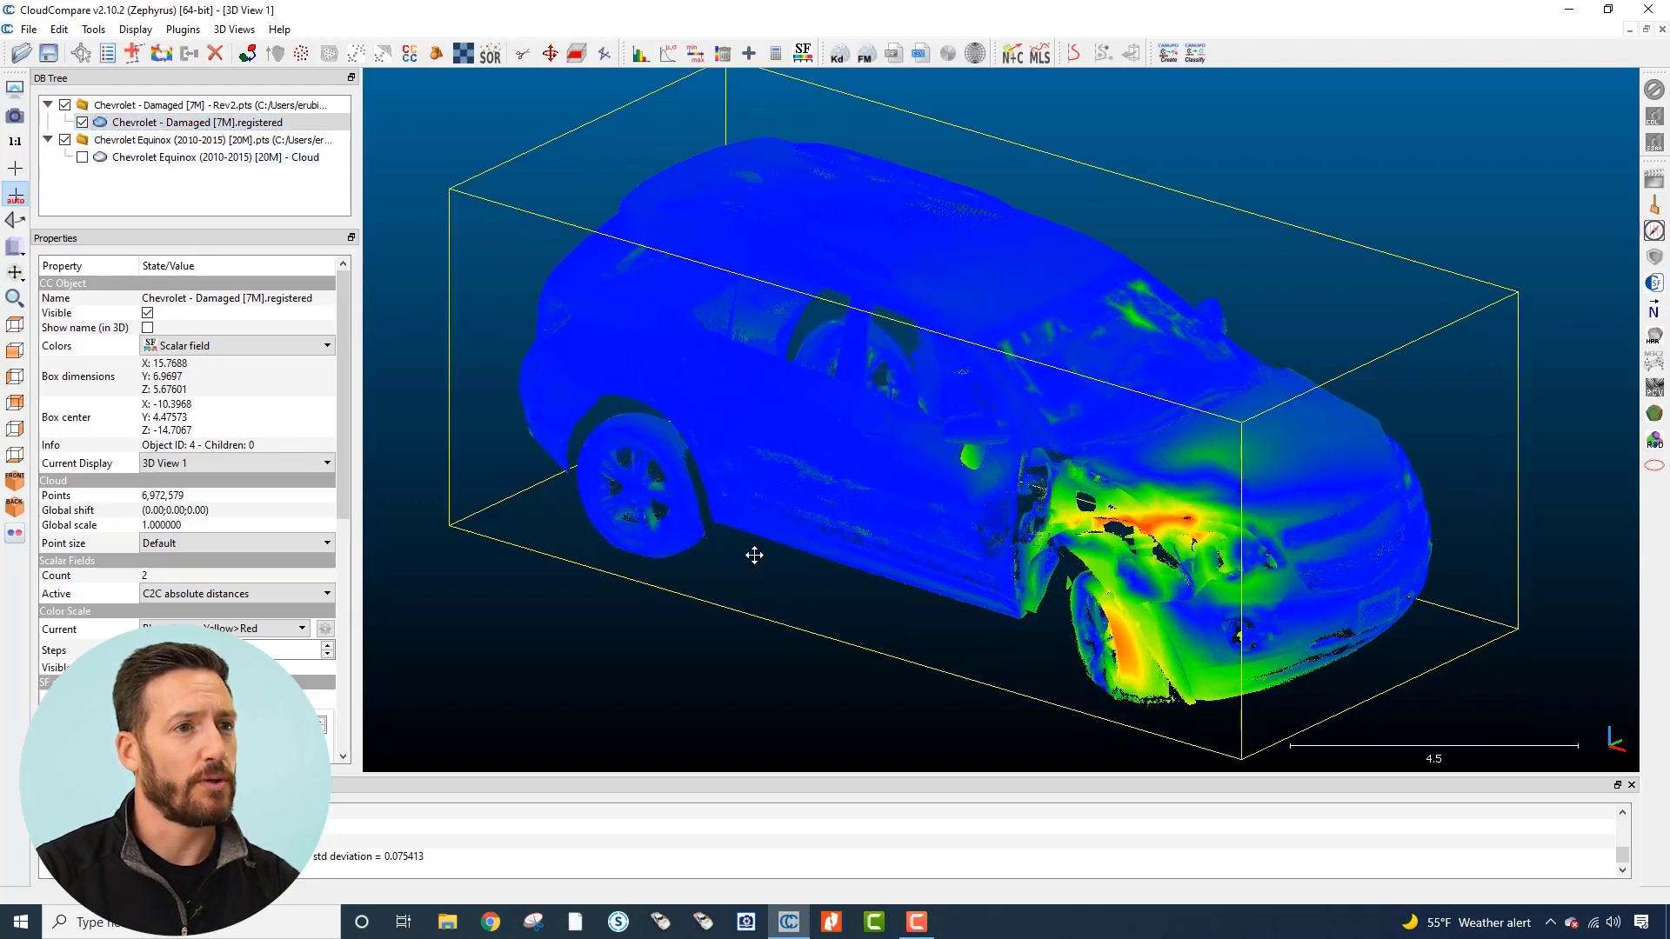
drag(754, 555, 741, 550)
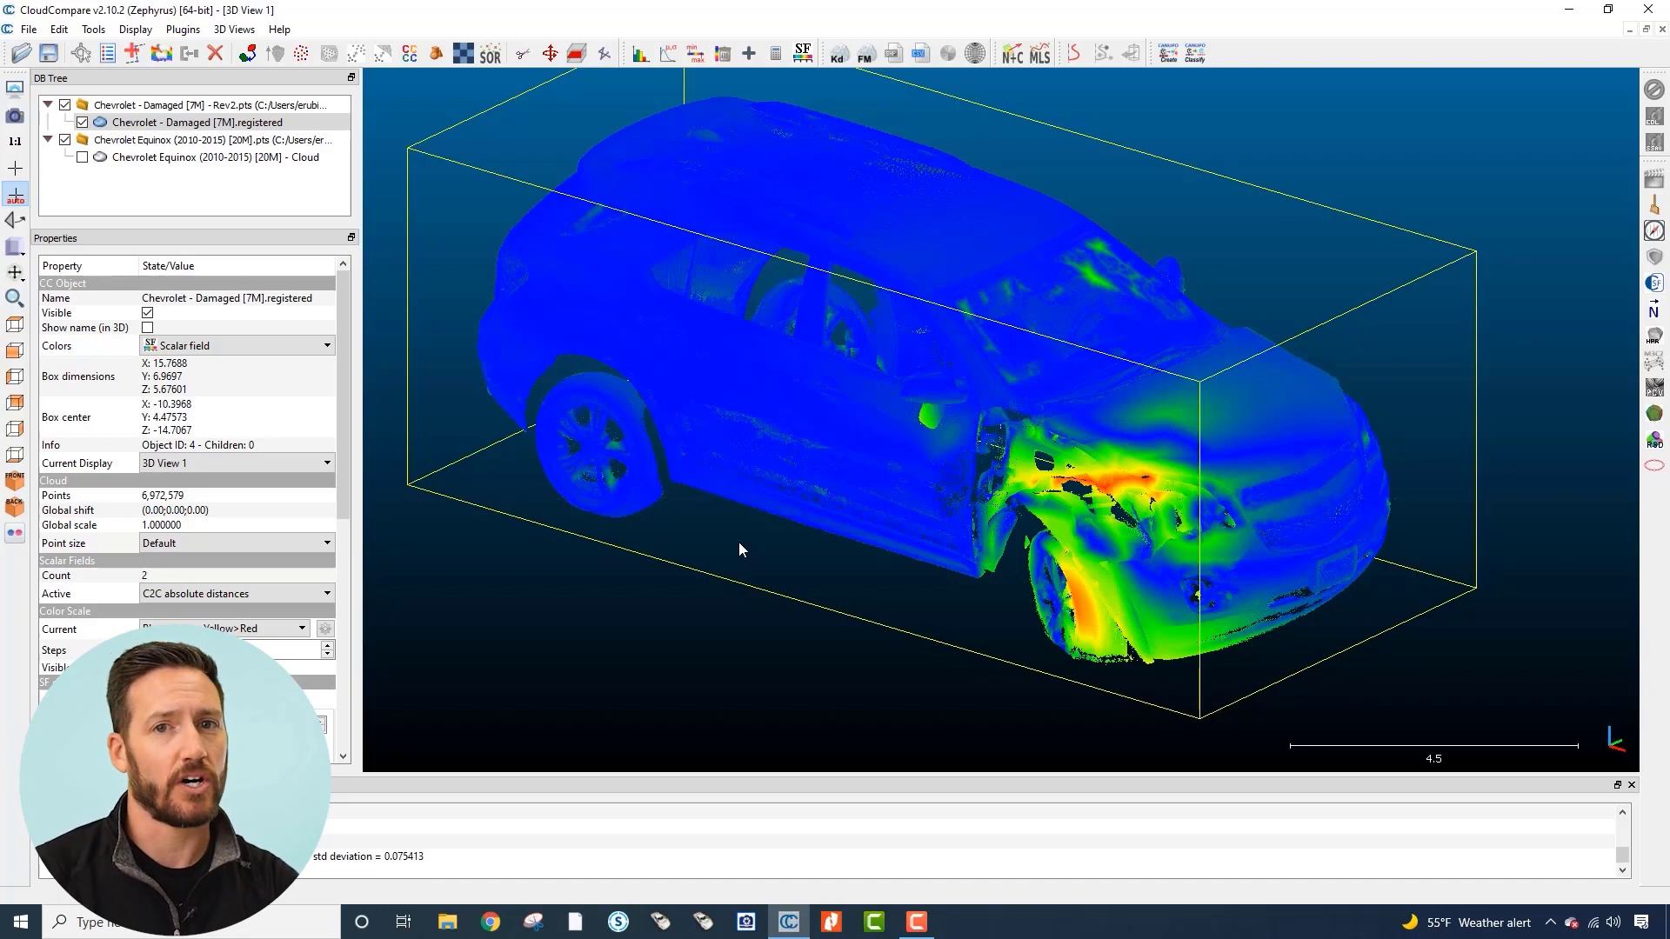
mouse_move(772, 550)
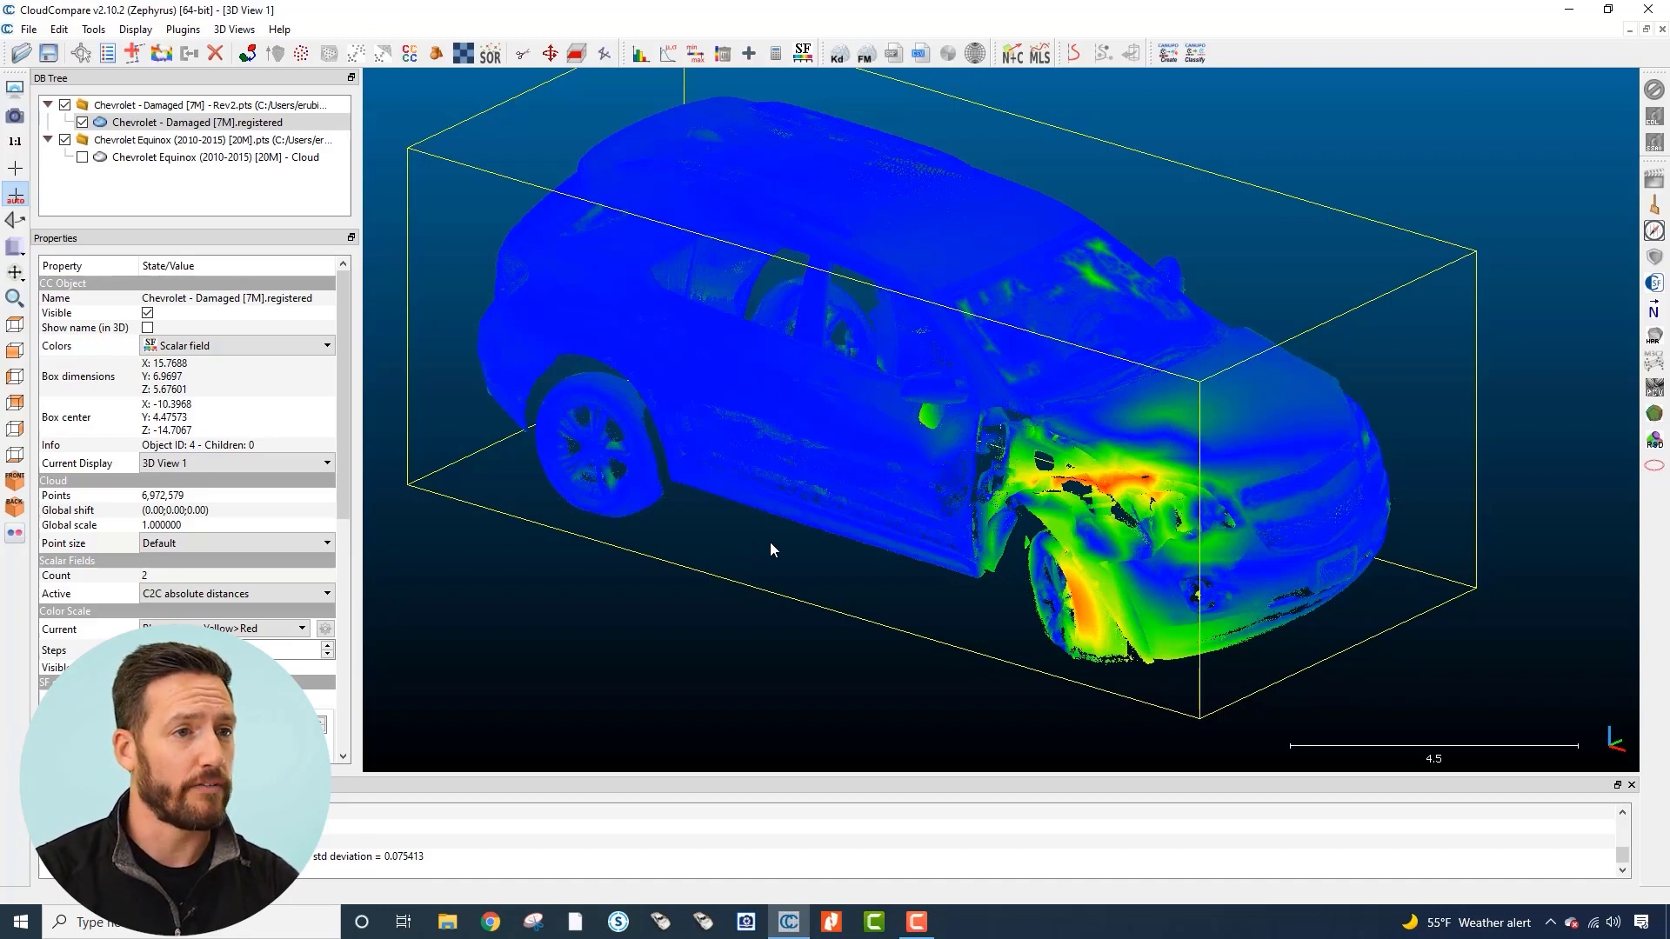
mouse_move(811, 580)
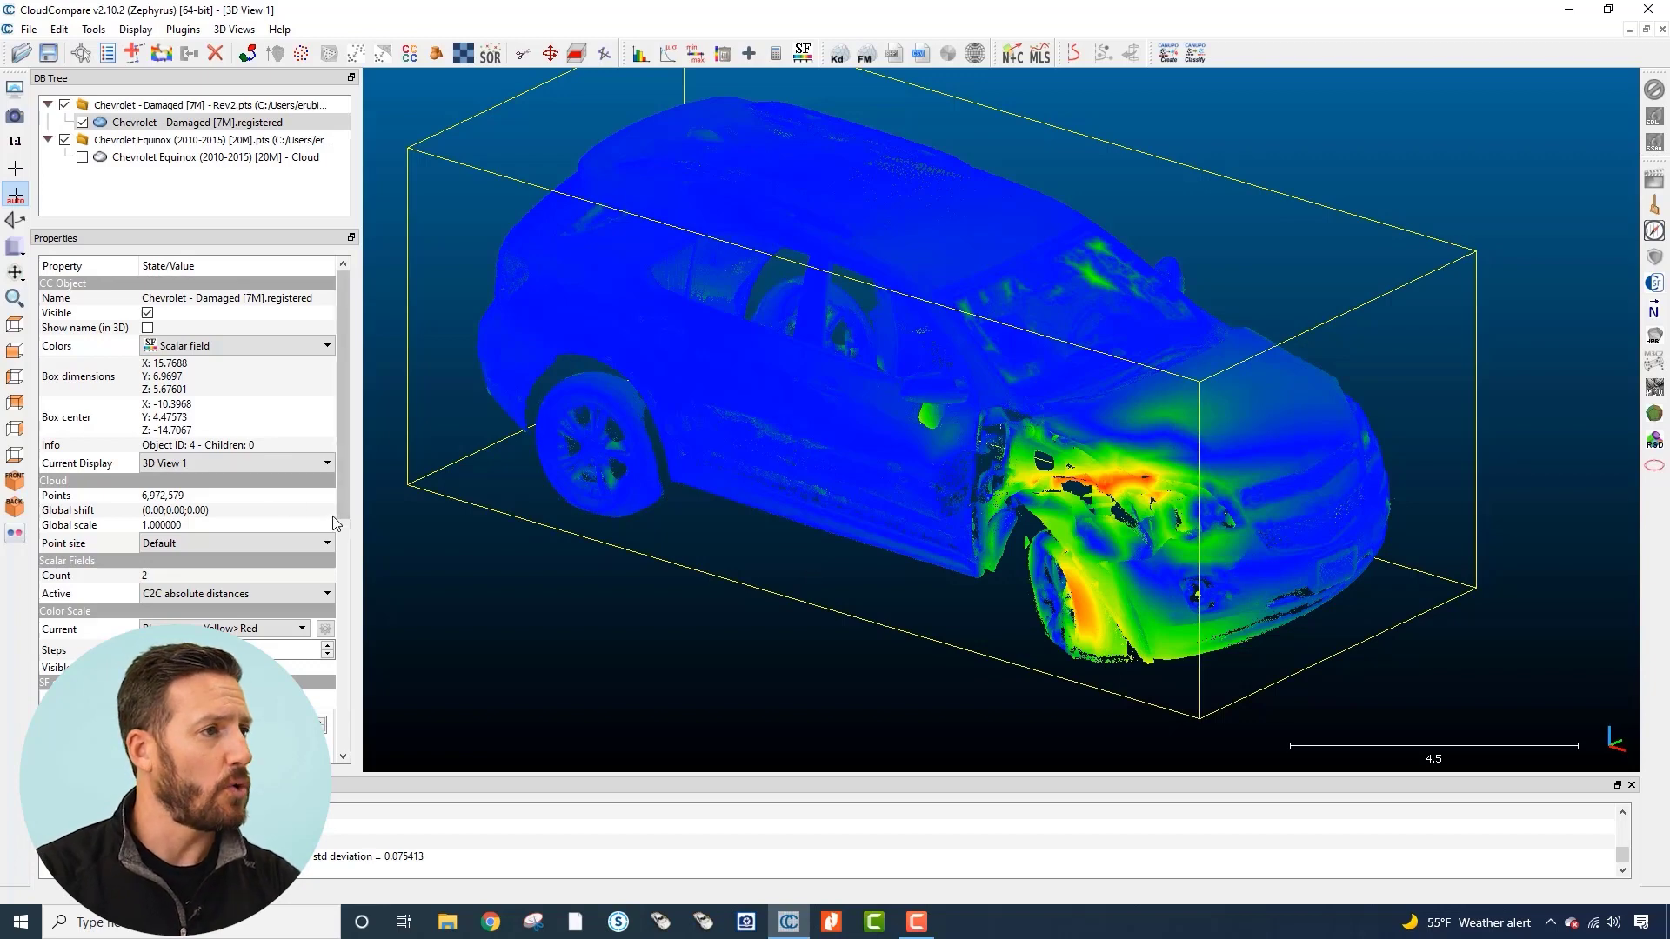
mouse_move(14, 454)
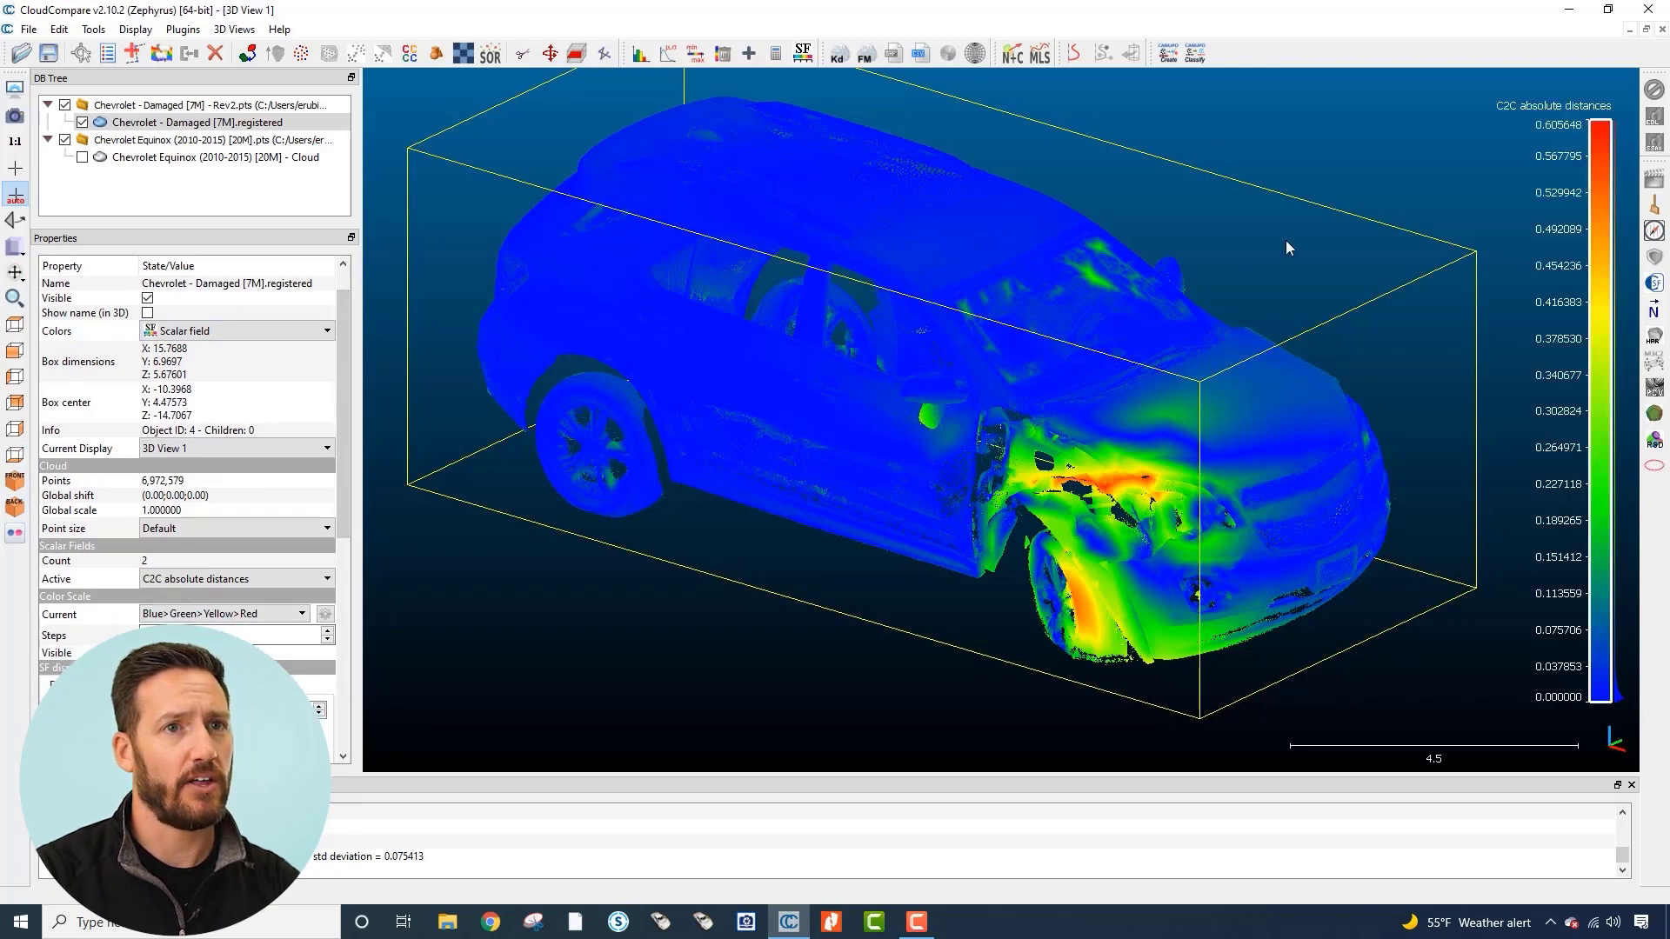
mouse_move(1600, 535)
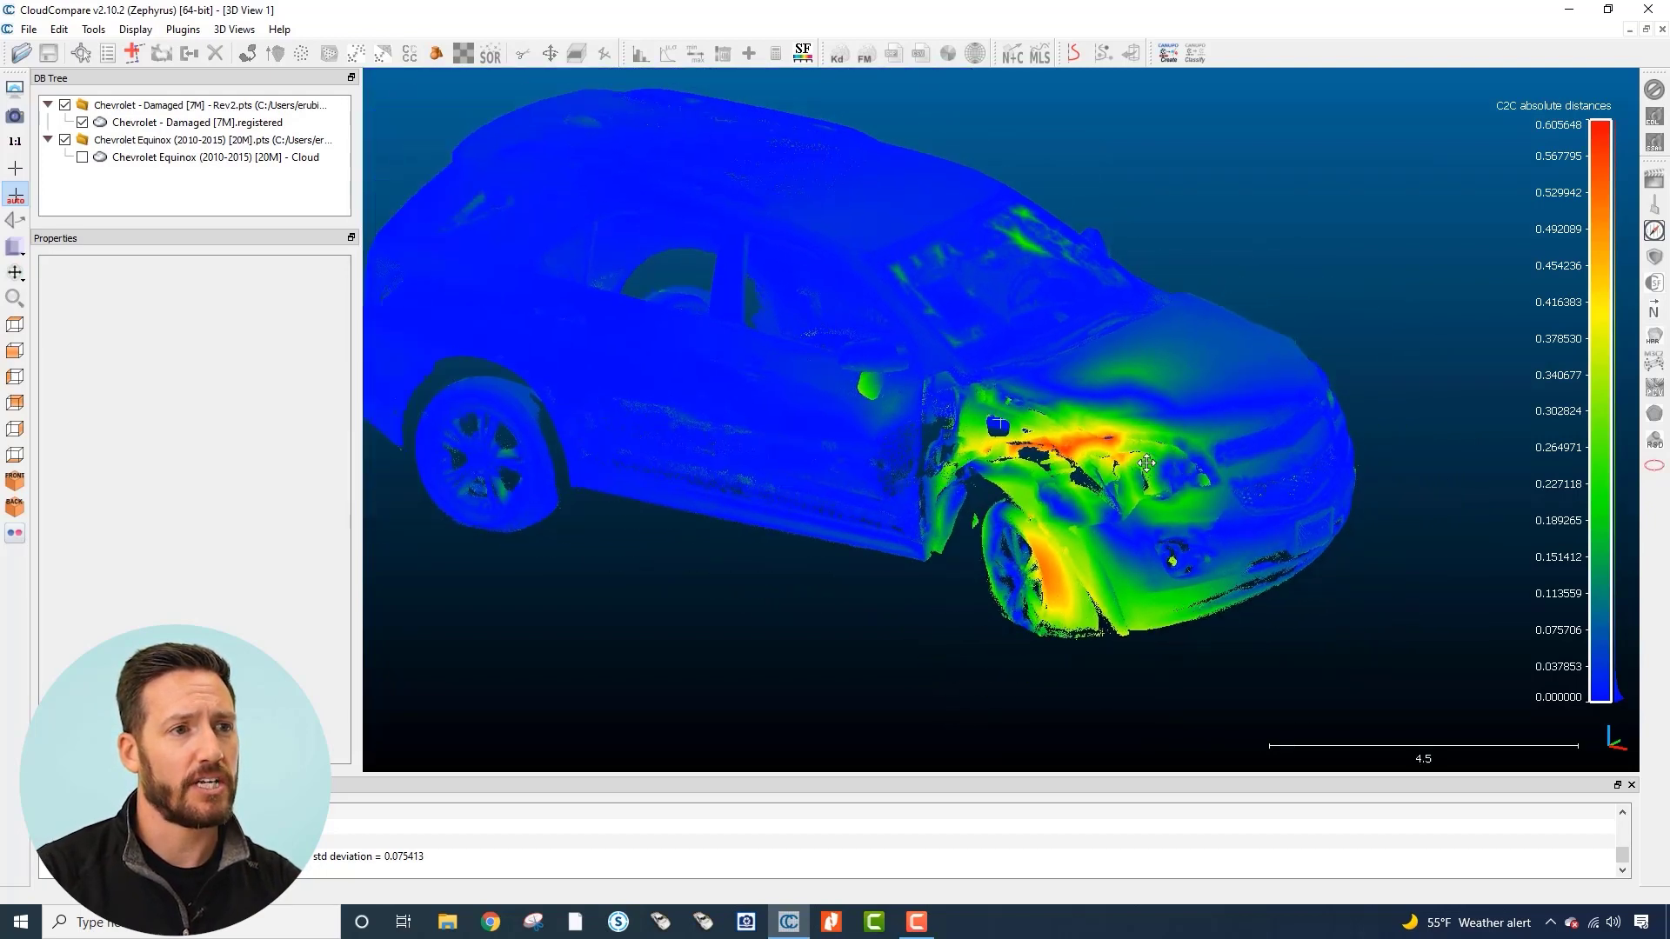
- Rotate the view to inspect the damaged front with the C2C colour scale visible
drag(1145, 463, 1134, 504)
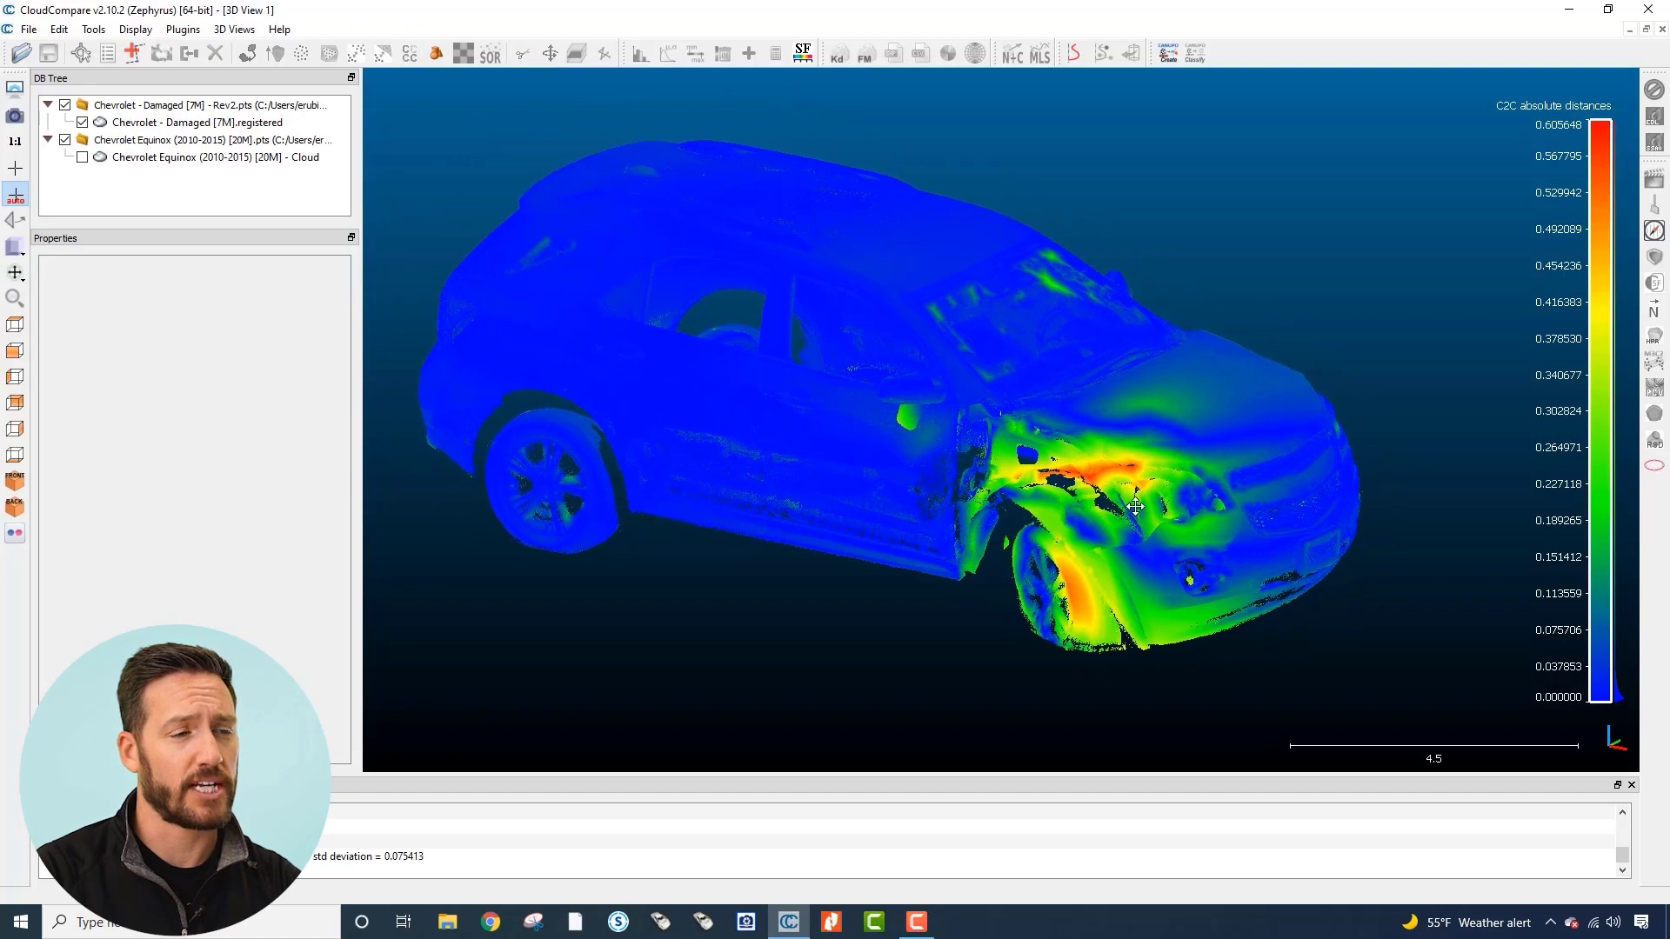